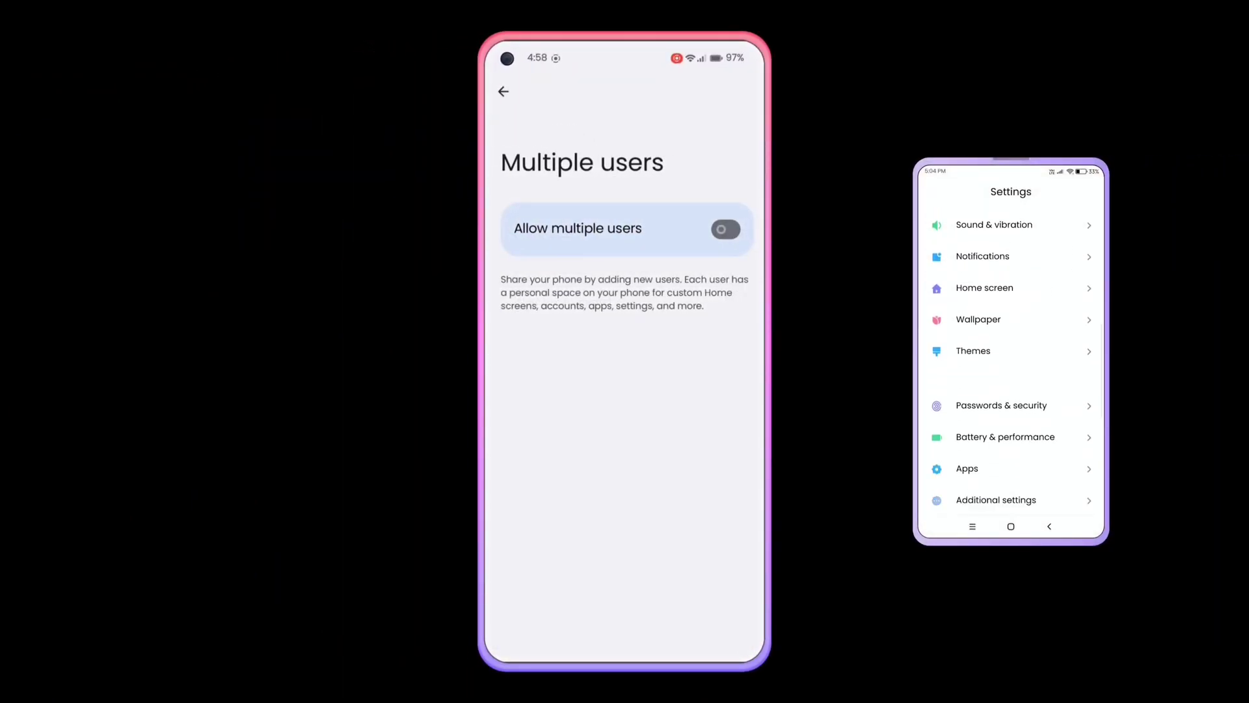
Allow multiple users, add a new 'Public Access' user and permit phone calls and SMS for it.
{"action": "left_click", "coordinate": [724, 229]}
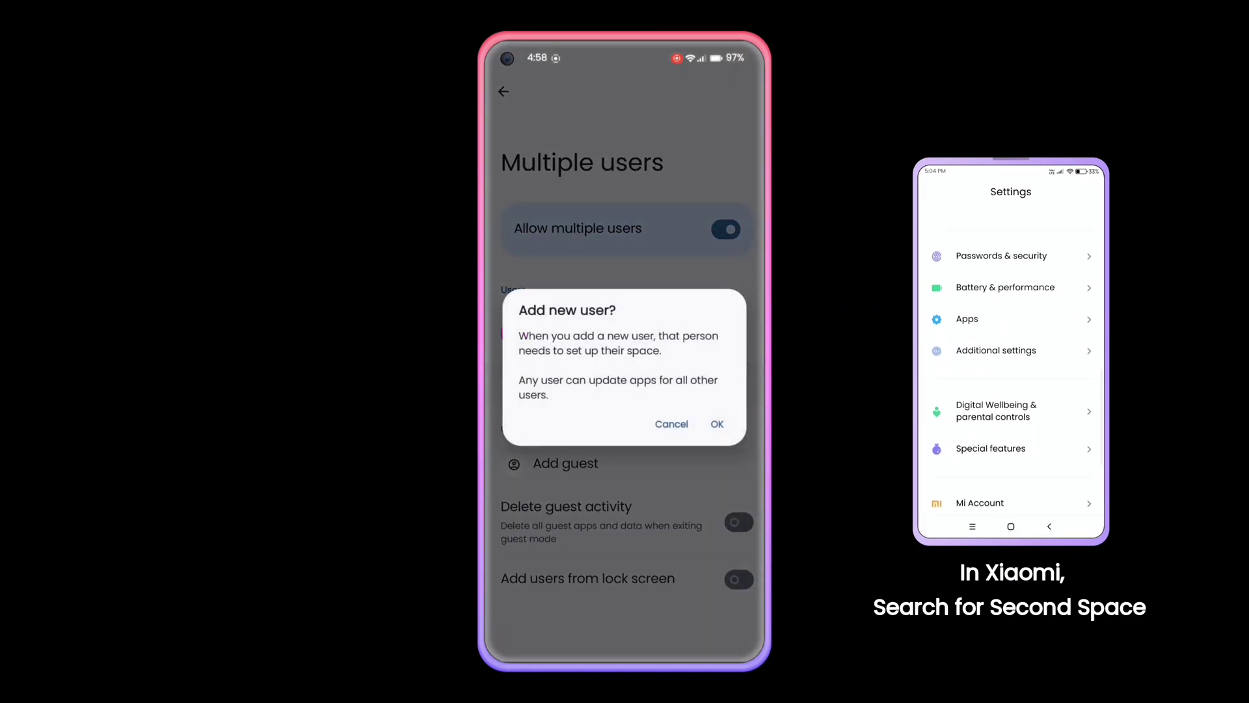
{"action": "left_click", "coordinate": [716, 423]}
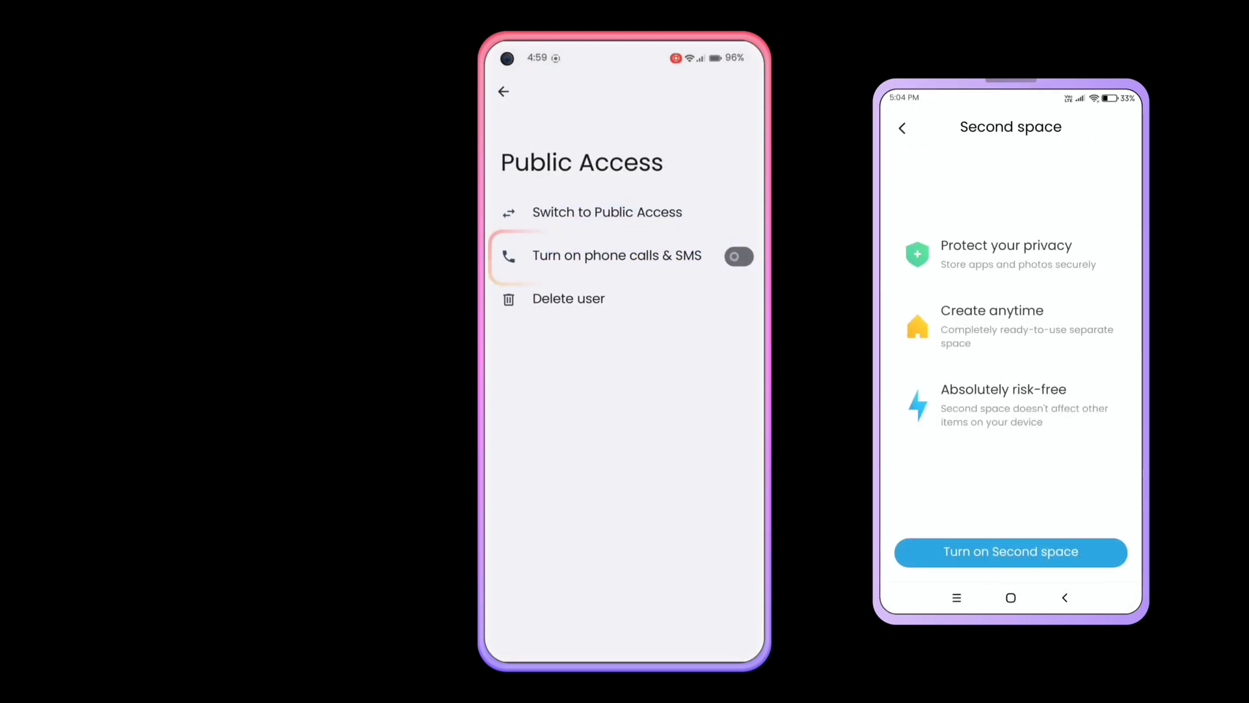
{"action": "left_click", "coordinate": [1010, 552]}
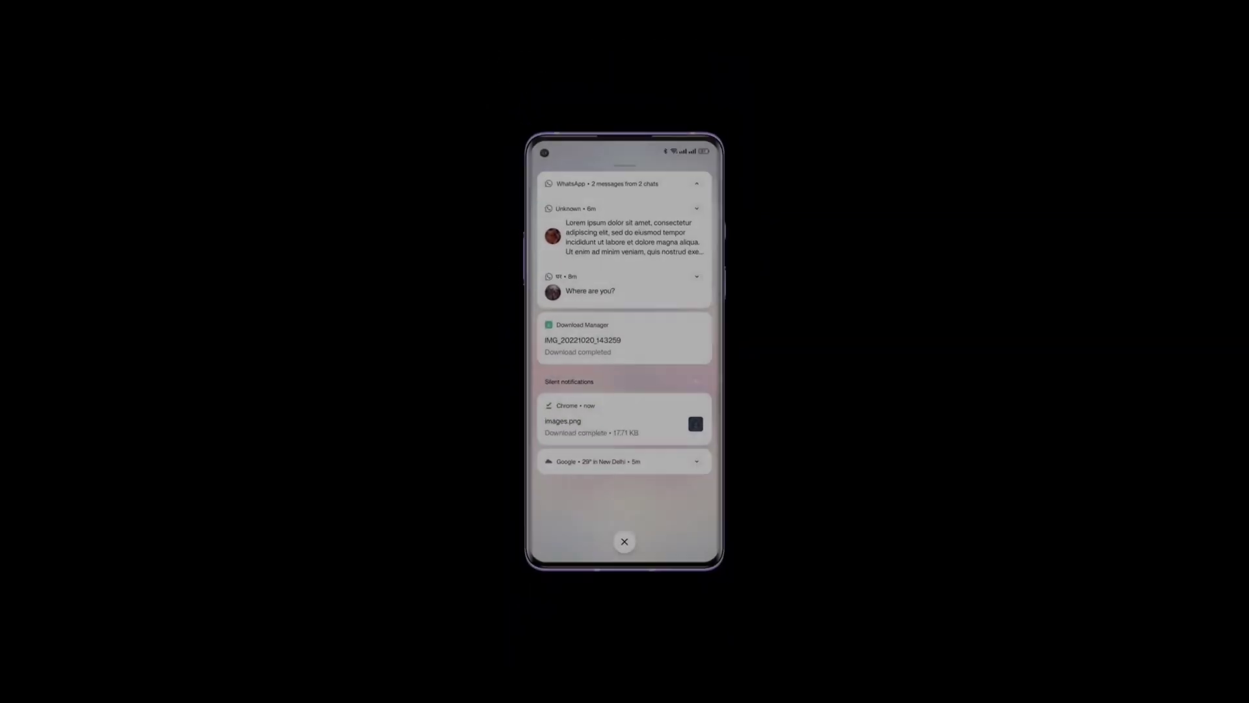
Clear all notifications, then view them again under Notification history in Settings.
{"action": "left_click", "coordinate": [624, 541]}
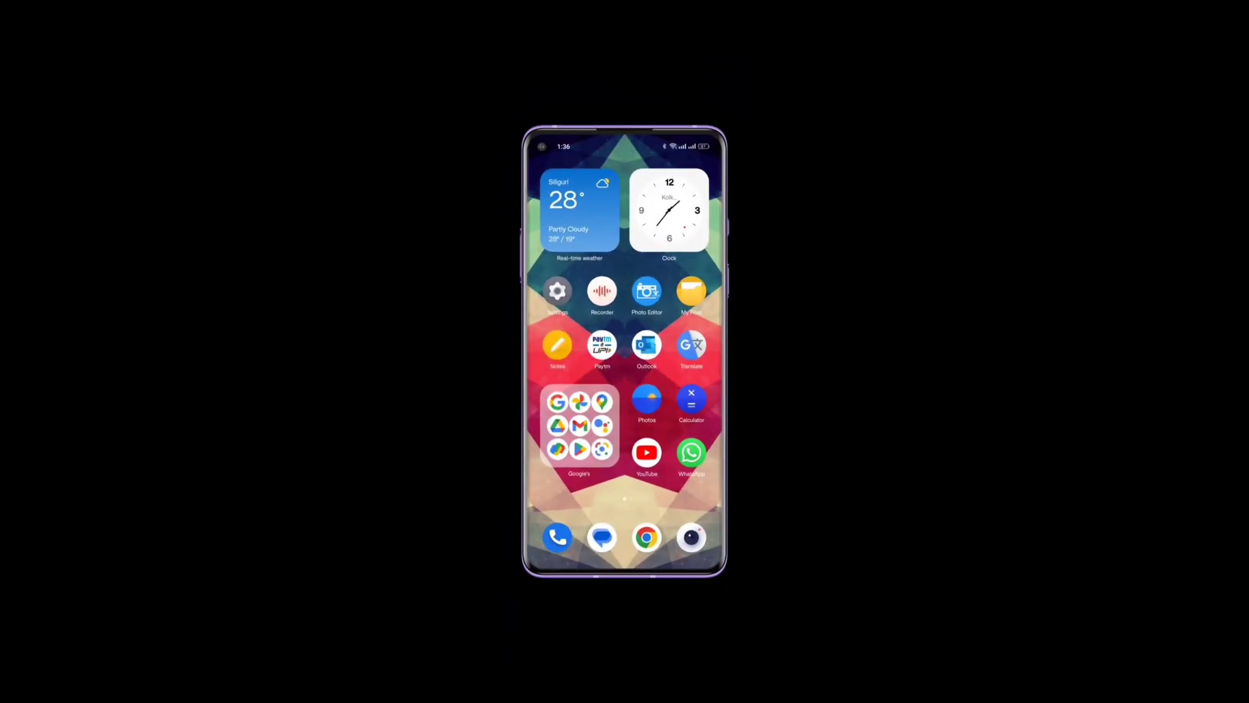
{"action": "left_click", "coordinate": [557, 290]}
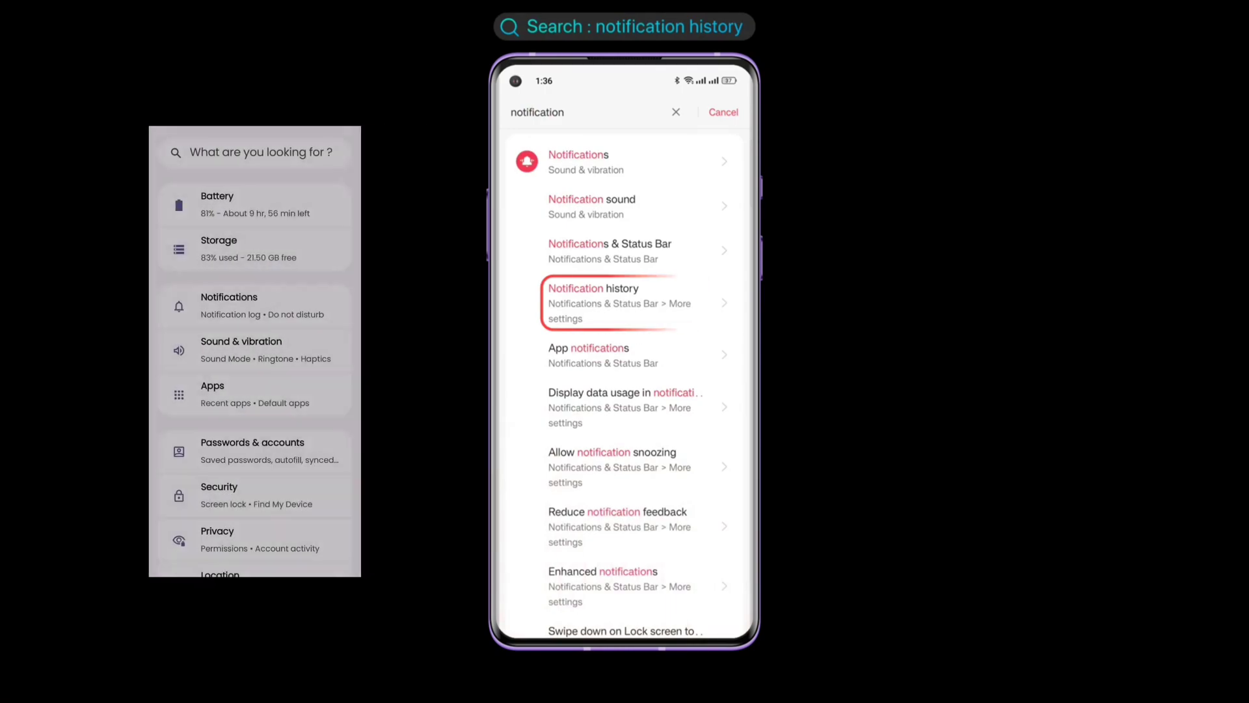
{"action": "left_click", "coordinate": [594, 303]}
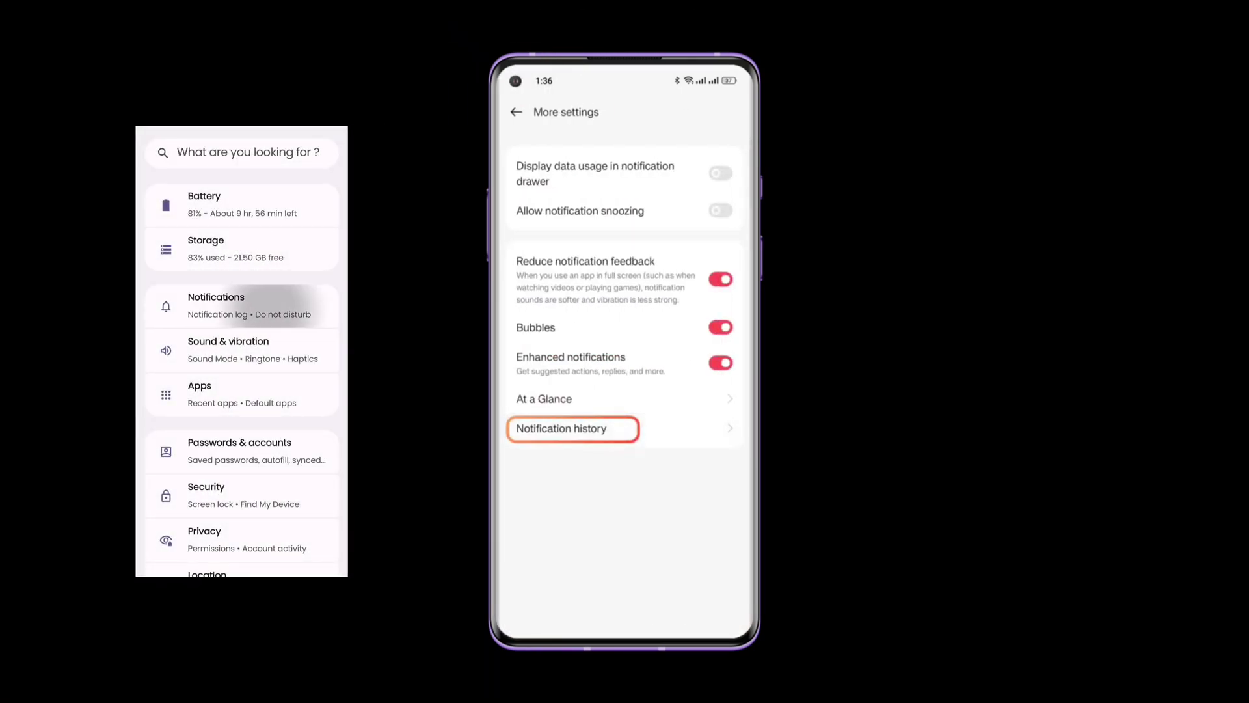
{"action": "left_click", "coordinate": [572, 428]}
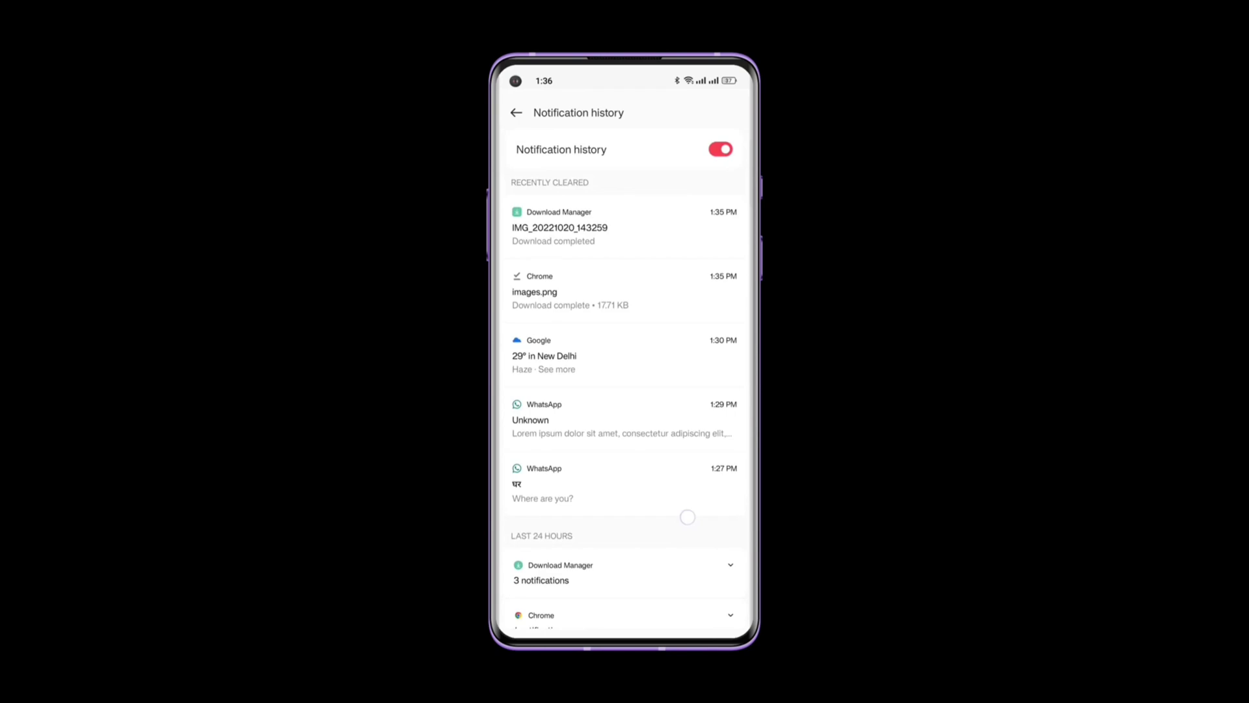
{"action": "left_click", "coordinate": [515, 112]}
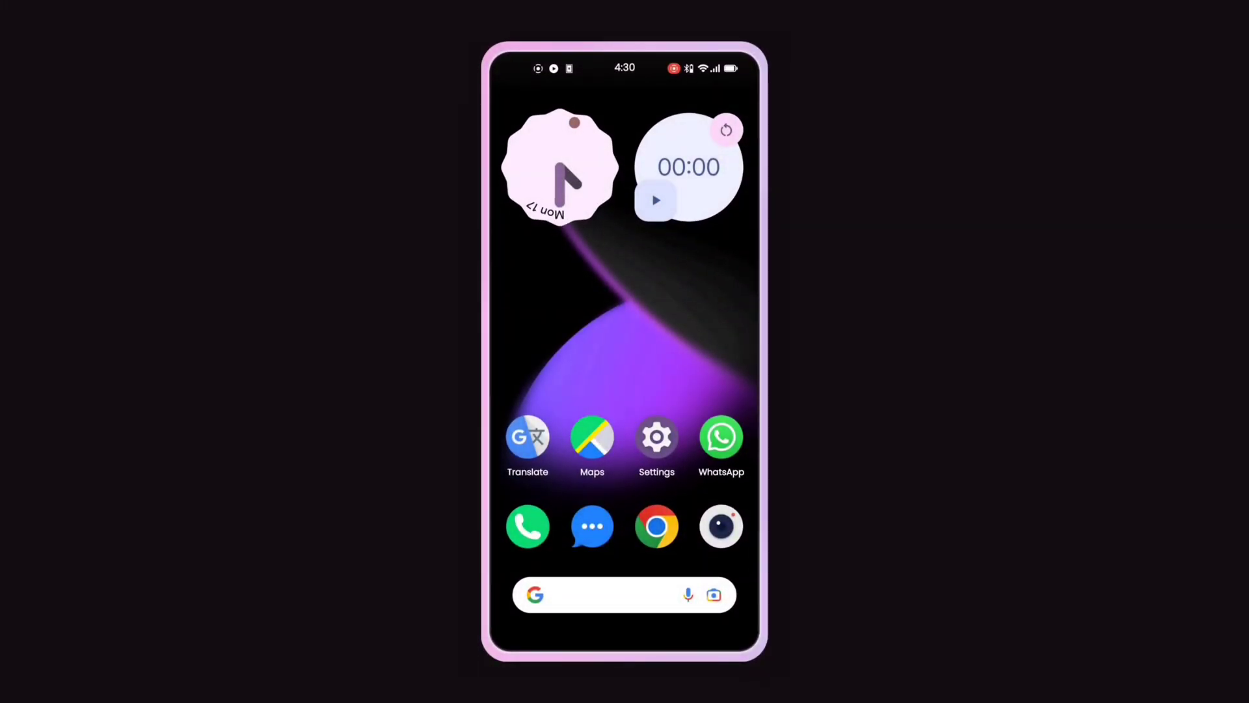
In Display > Dark theme, choose the 'Turns on from sunset to sunrise' schedule.
{"action": "left_click", "coordinate": [656, 436]}
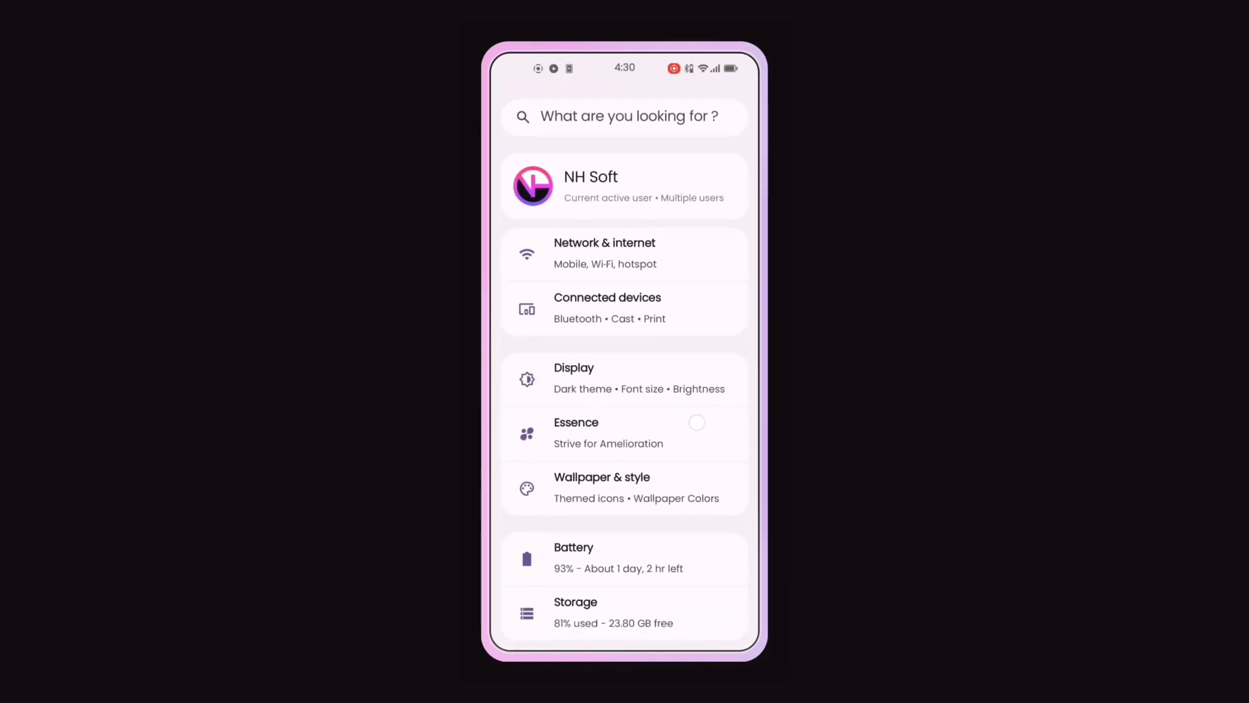
{"action": "left_click", "coordinate": [623, 377]}
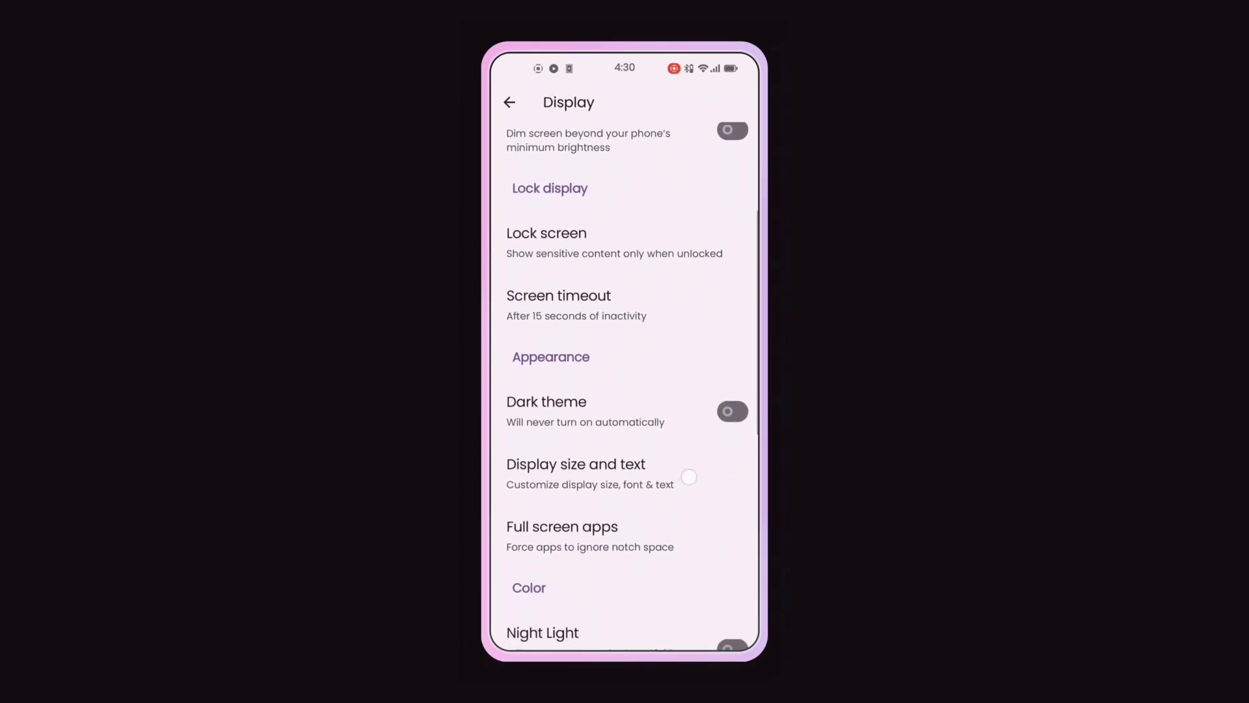
{"action": "scroll", "scroll_direction": "down", "scroll_amount": 3}
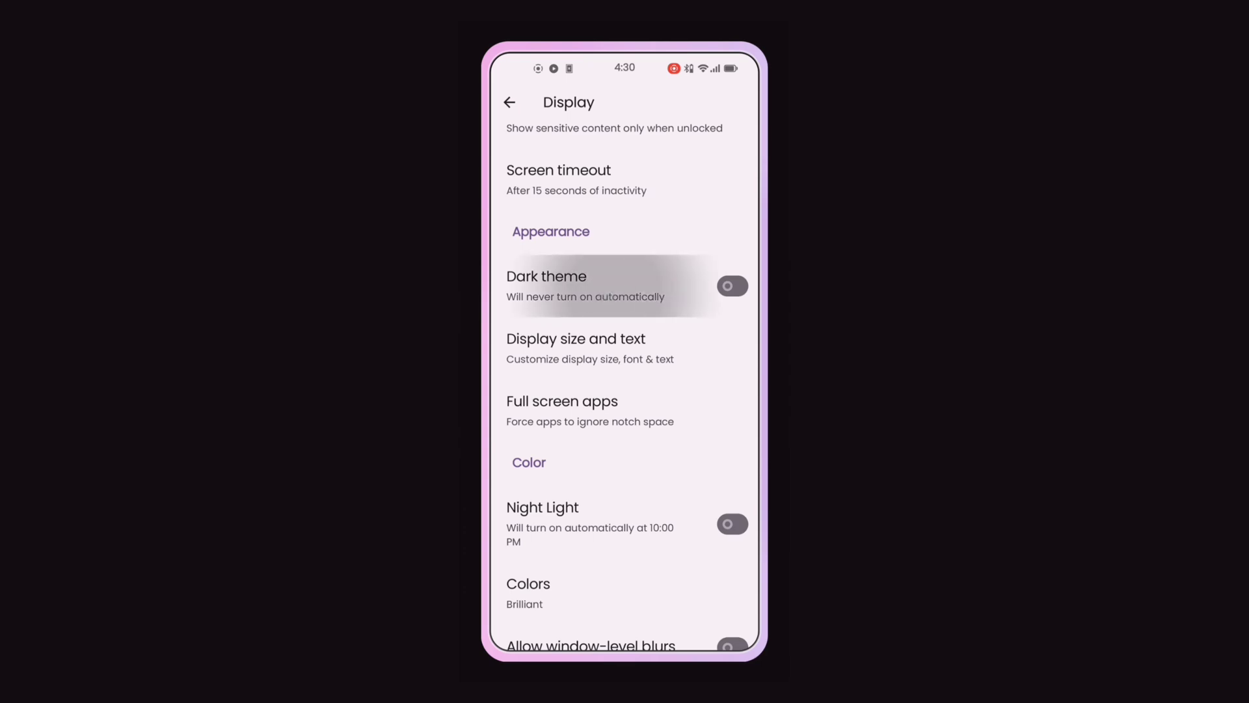
{"action": "left_click", "coordinate": [547, 276]}
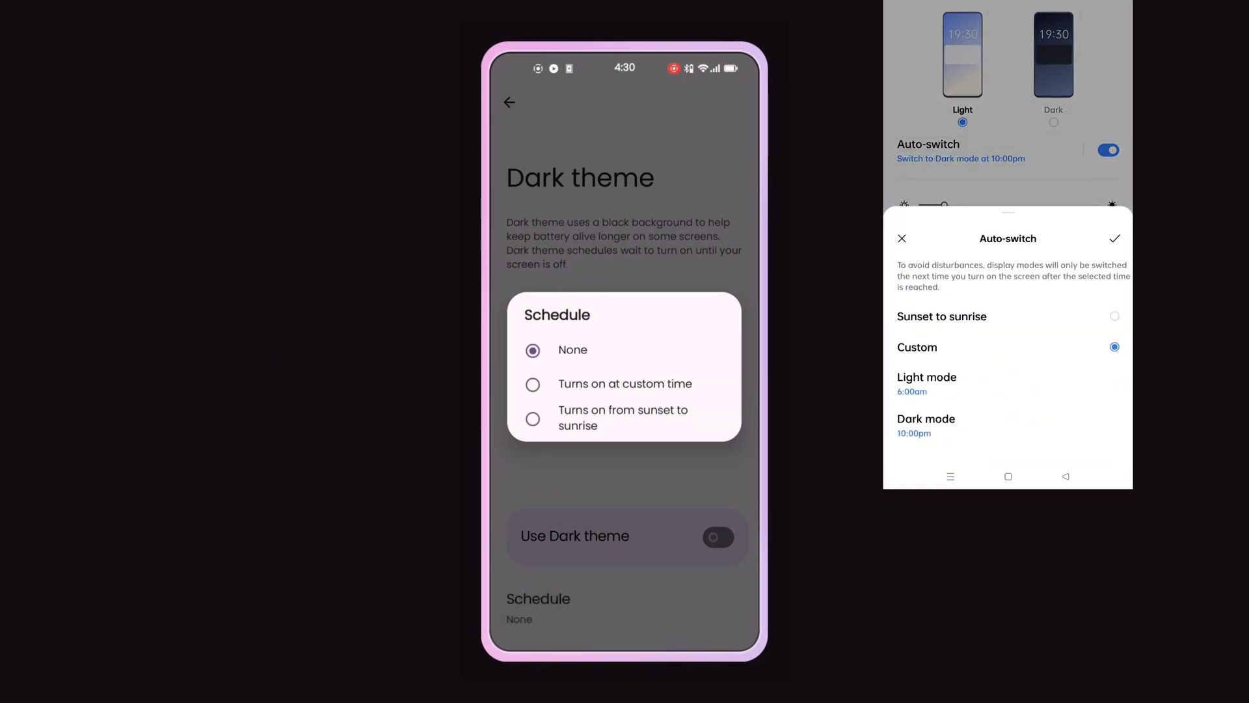
{"action": "left_click", "coordinate": [532, 383]}
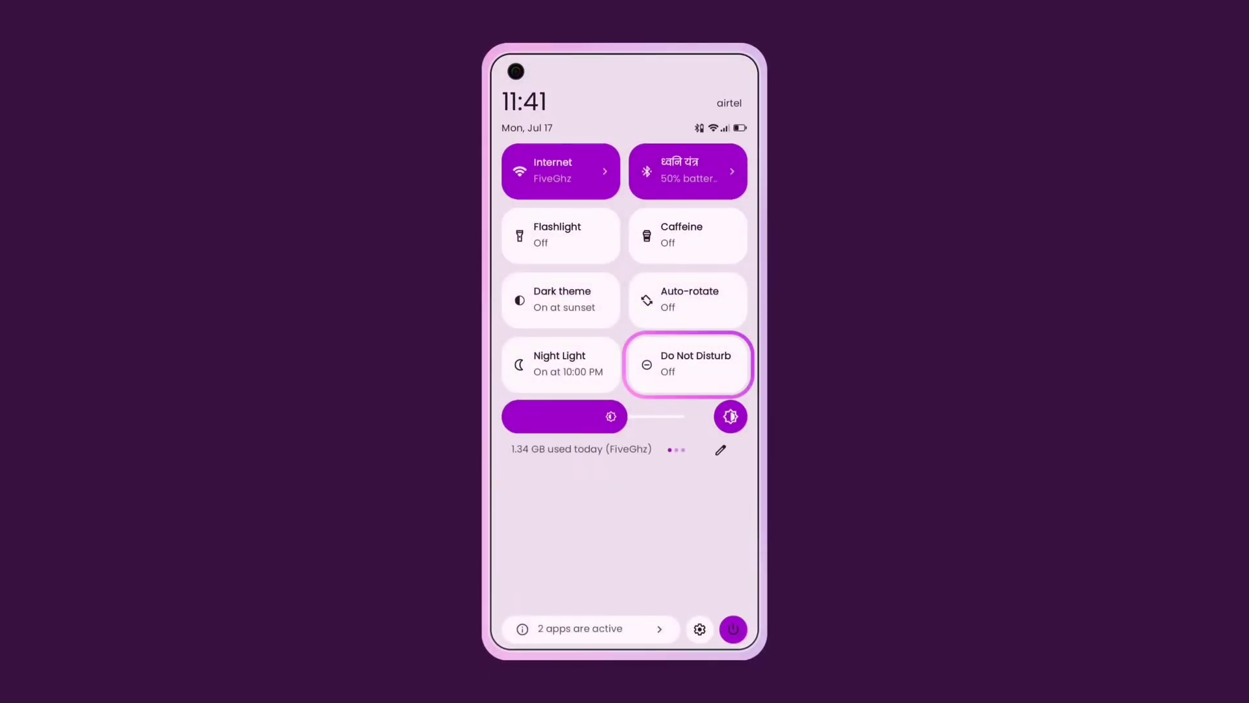
In Do Not Disturb > People, star the Mom contact in the starred contacts list.
{"action": "left_click", "coordinate": [687, 365]}
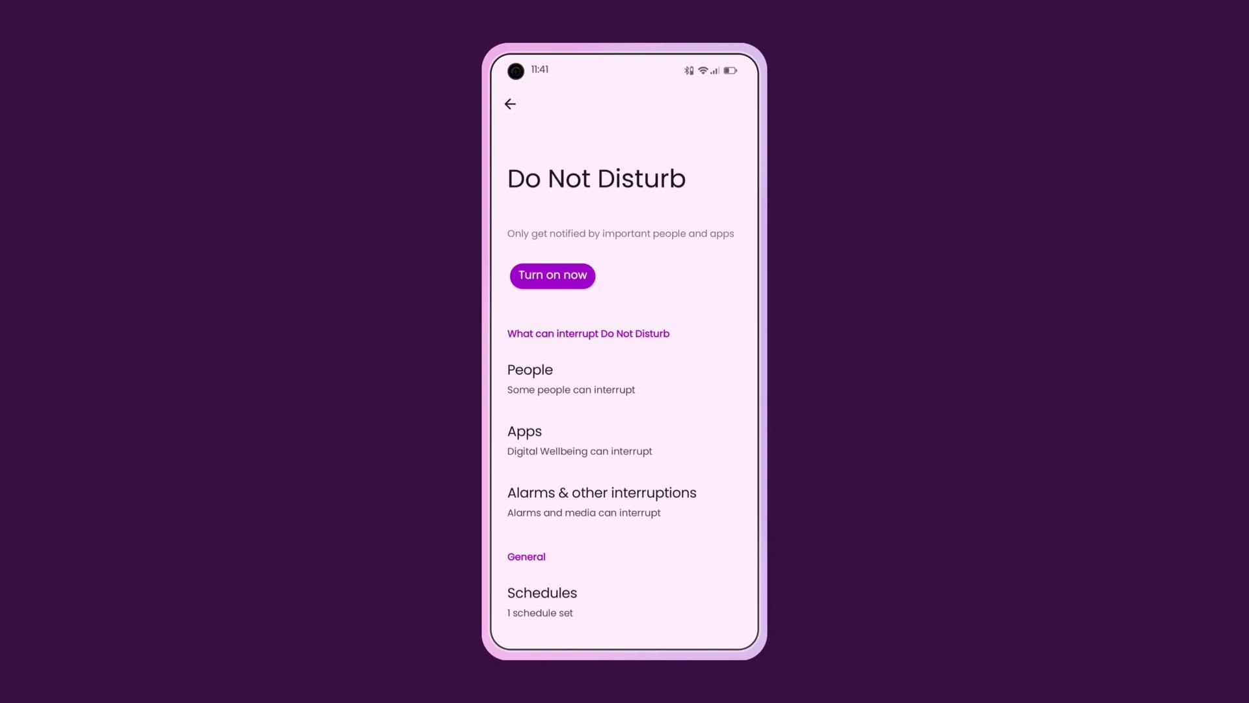
{"action": "scroll", "scroll_direction": "down", "scroll_amount": 3}
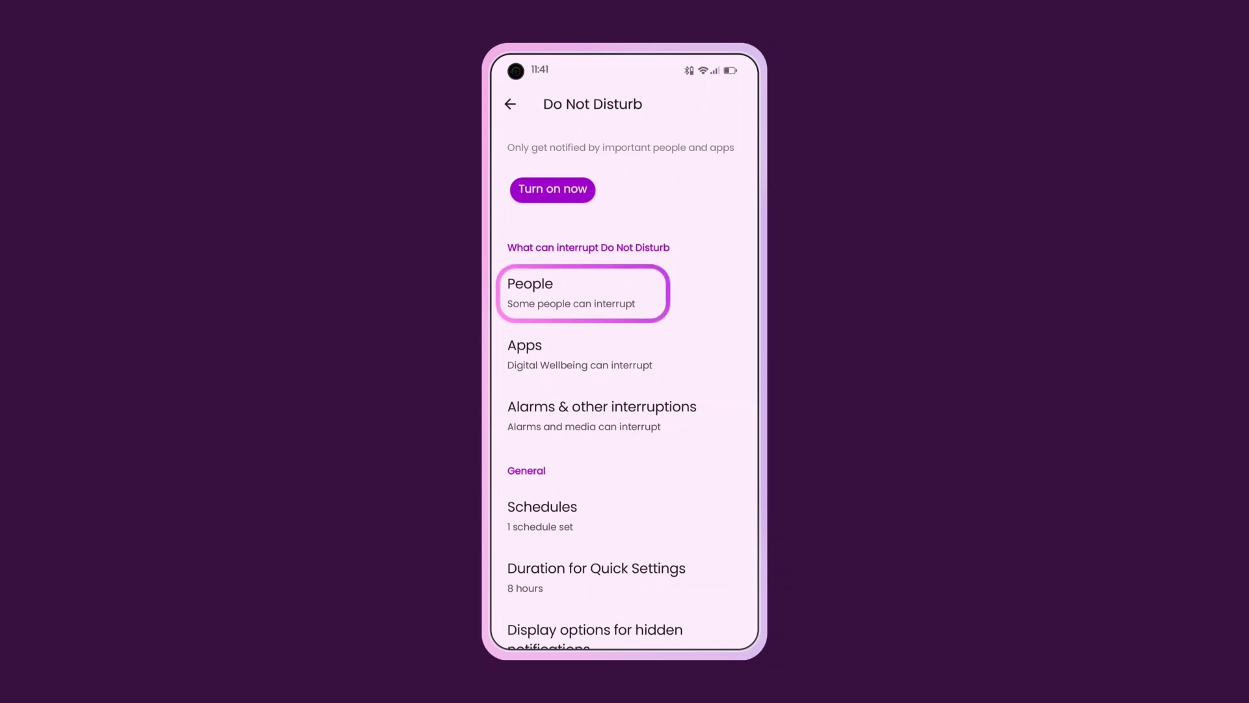
{"action": "left_click", "coordinate": [583, 293]}
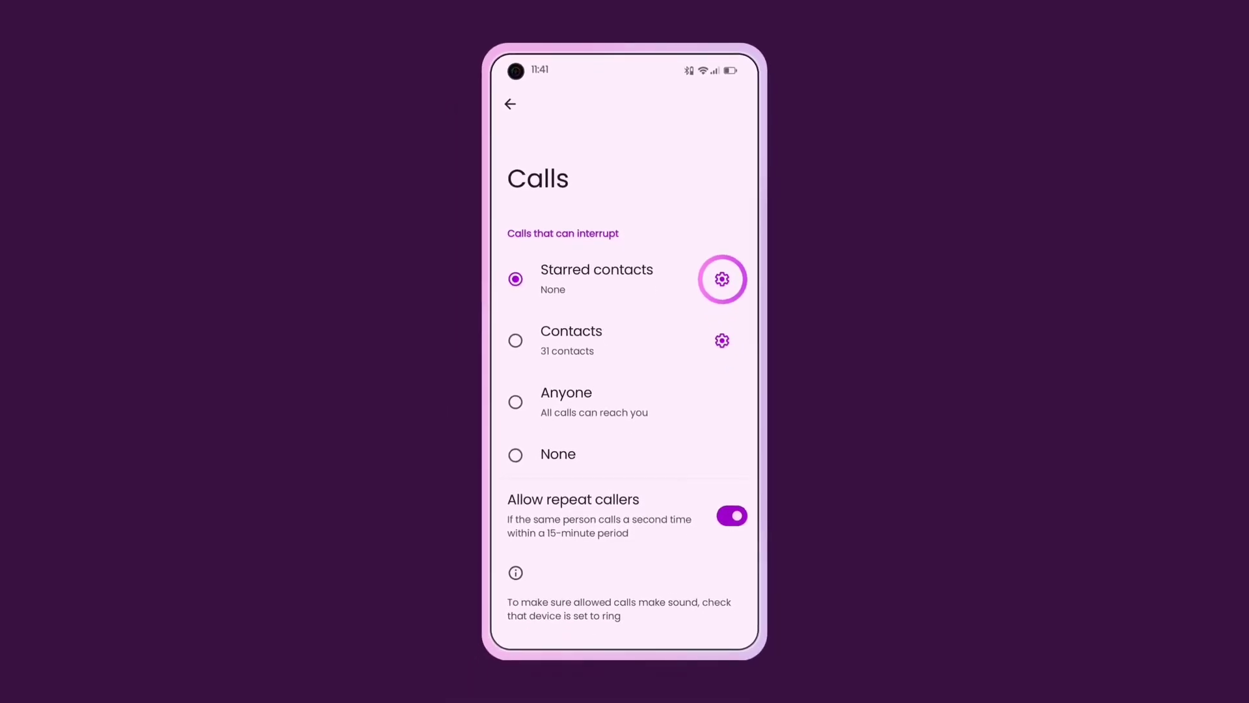
{"action": "left_click", "coordinate": [721, 279]}
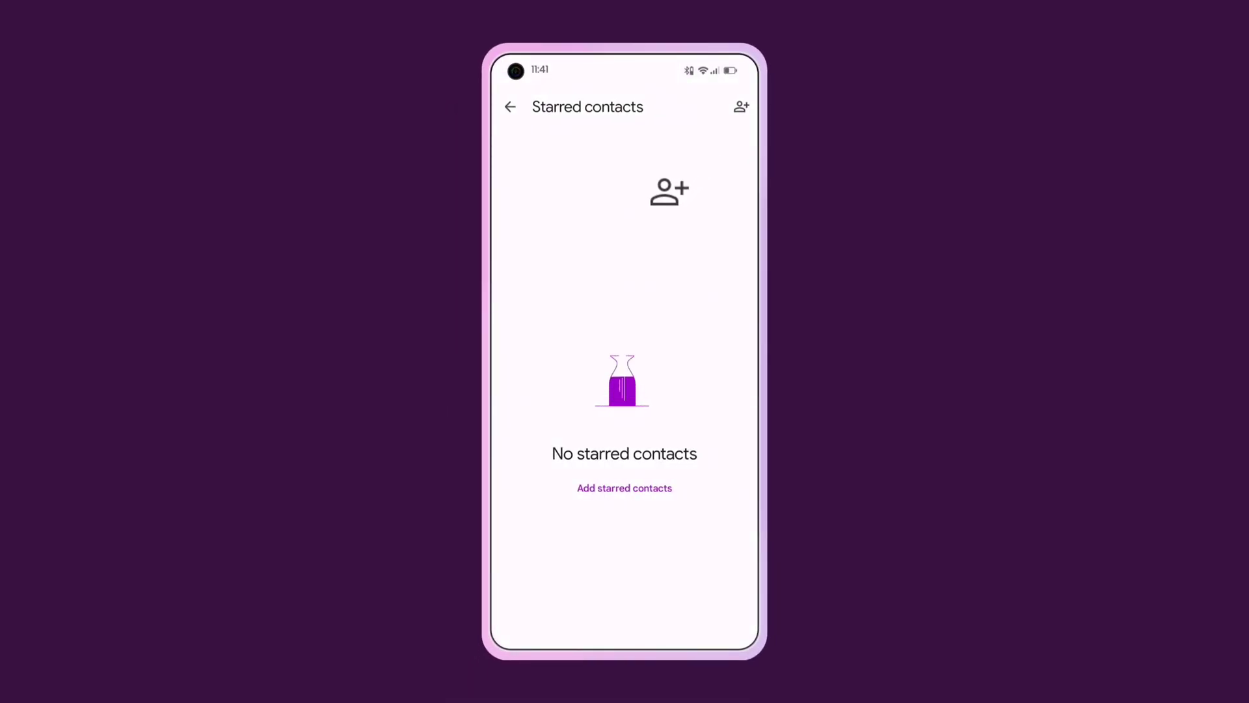
{"action": "left_click", "coordinate": [623, 488]}
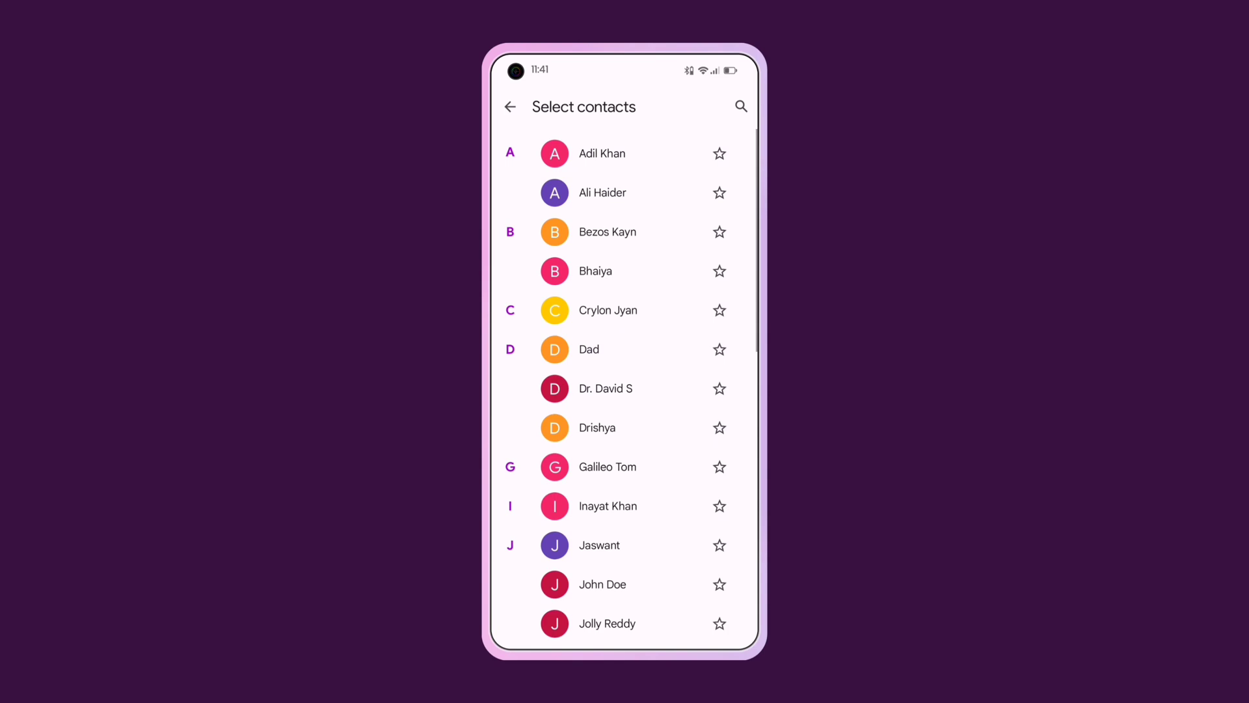
{"action": "scroll", "scroll_direction": "down", "scroll_amount": 3}
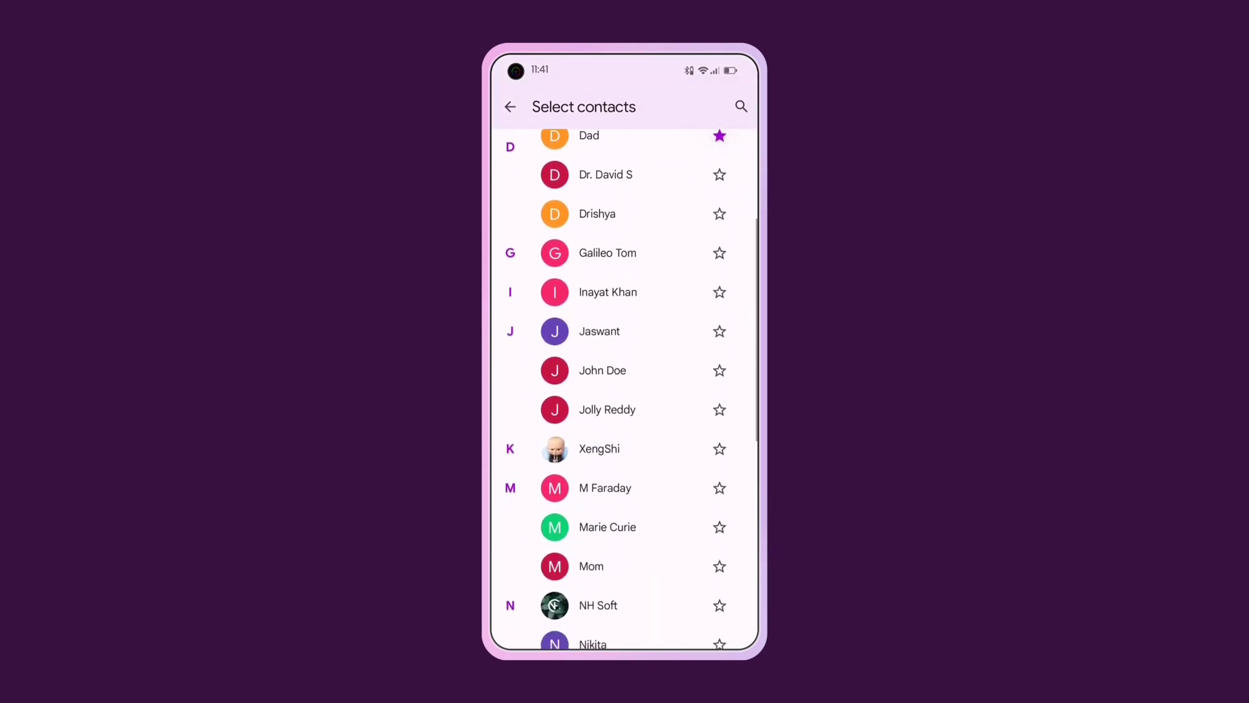
{"action": "left_click", "coordinate": [510, 105]}
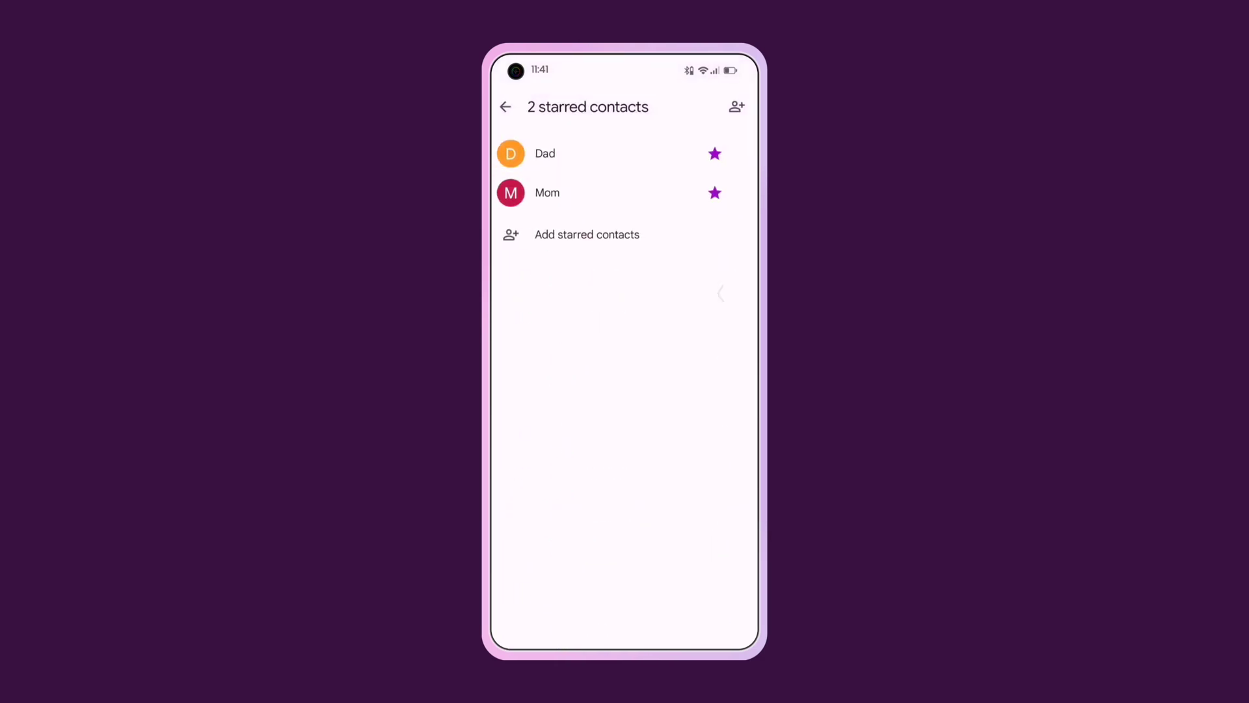
Allow only starred contacts' calls to interrupt and return to the Do Not Disturb overview.
{"action": "left_click", "coordinate": [504, 106]}
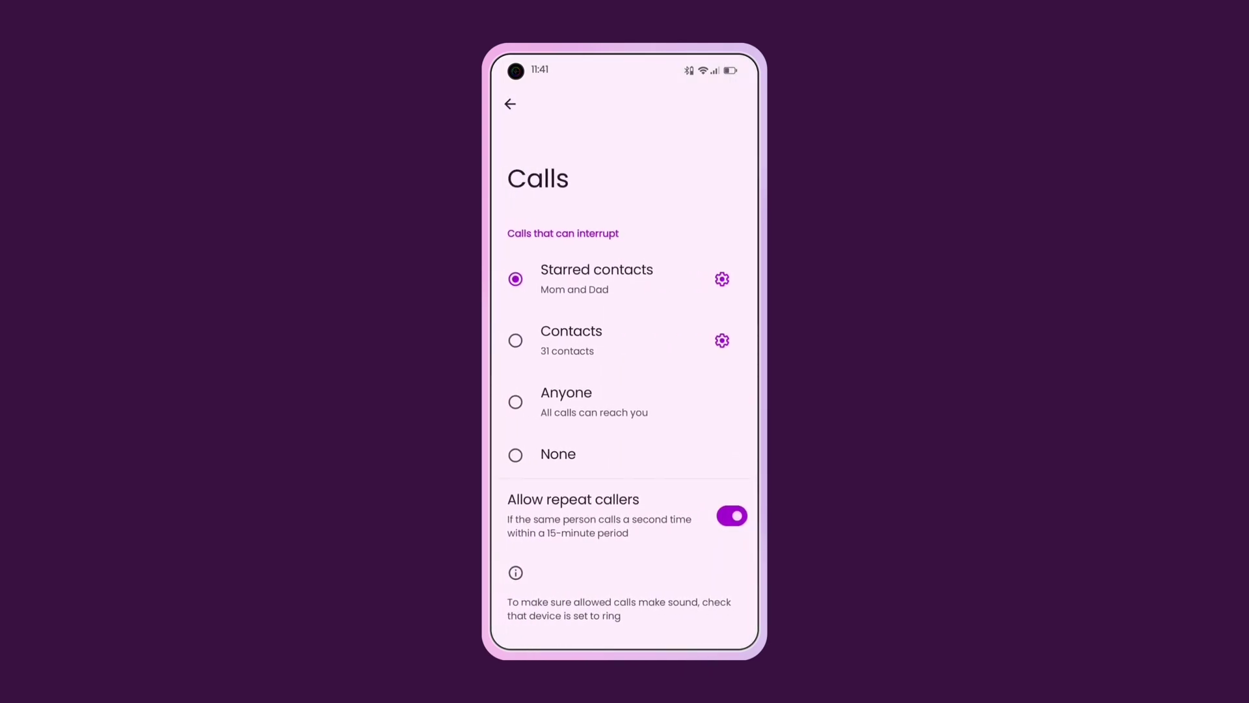
{"action": "left_click", "coordinate": [585, 278]}
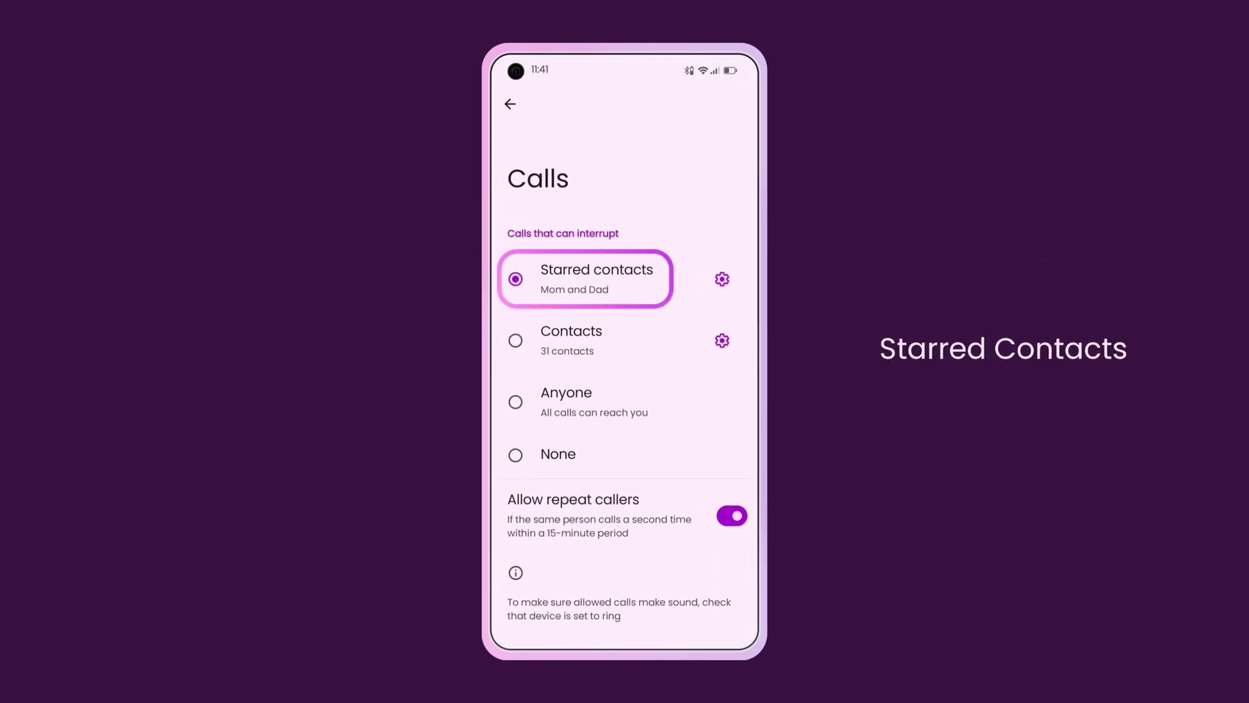
{"action": "left_click", "coordinate": [510, 105]}
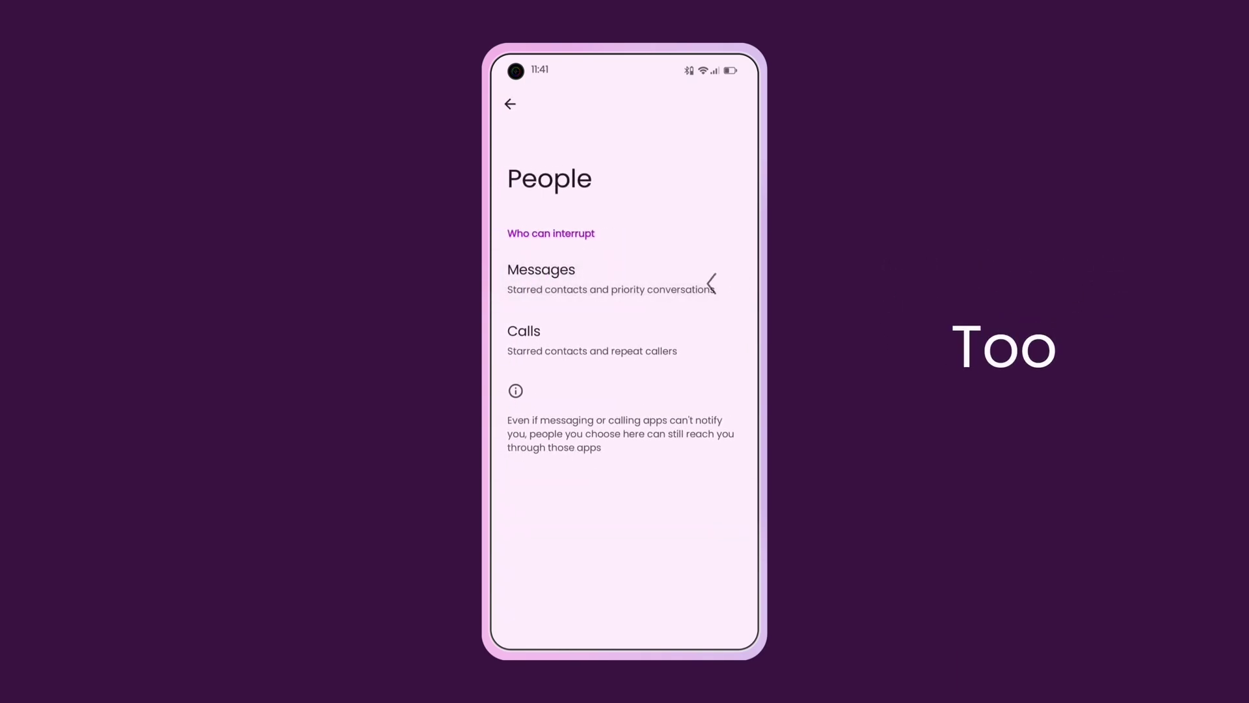
{"action": "left_click", "coordinate": [510, 104]}
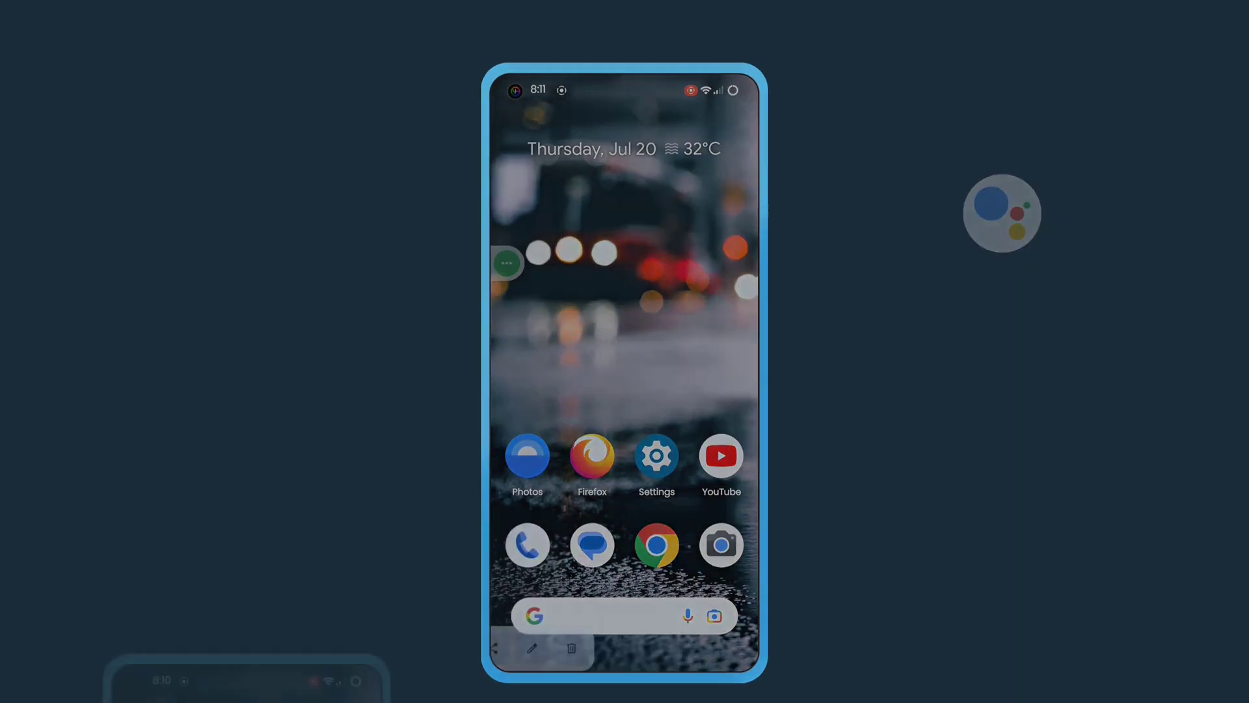
In Accessibility settings, switch on the Accessibility Menu shortcut and dismiss its explanation.
{"action": "left_click", "coordinate": [656, 455]}
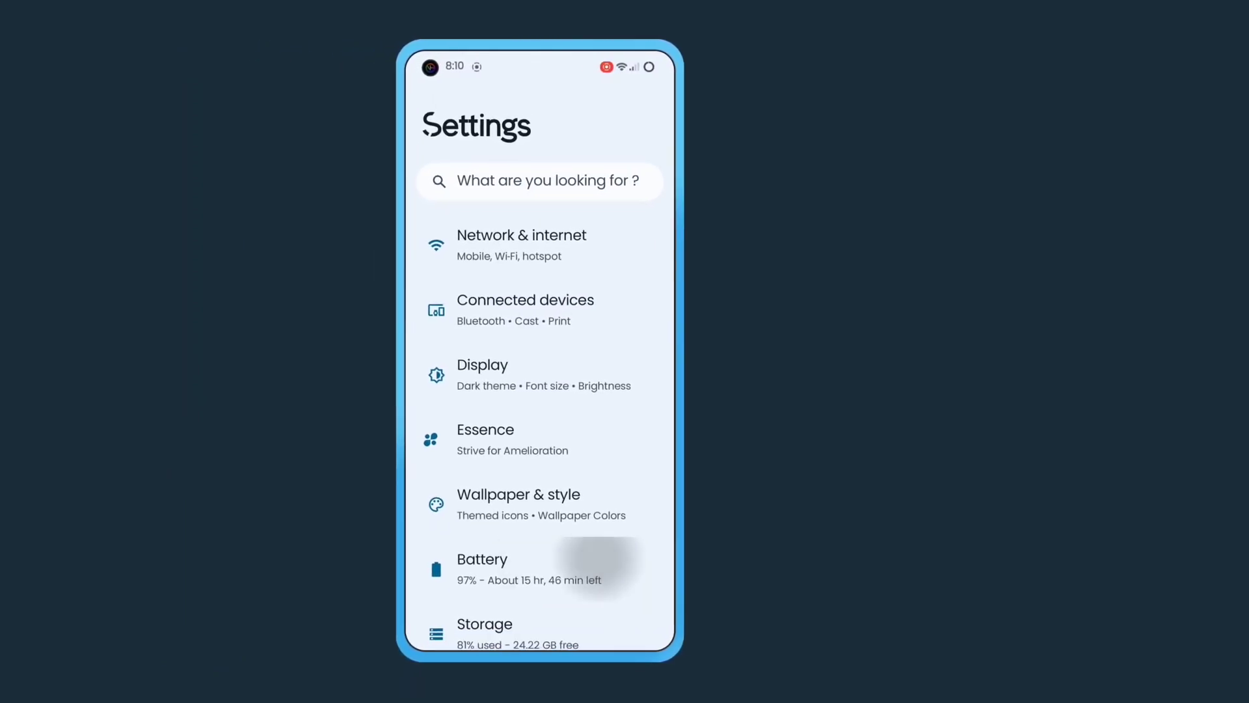
{"action": "scroll", "scroll_direction": "down", "scroll_amount": 3}
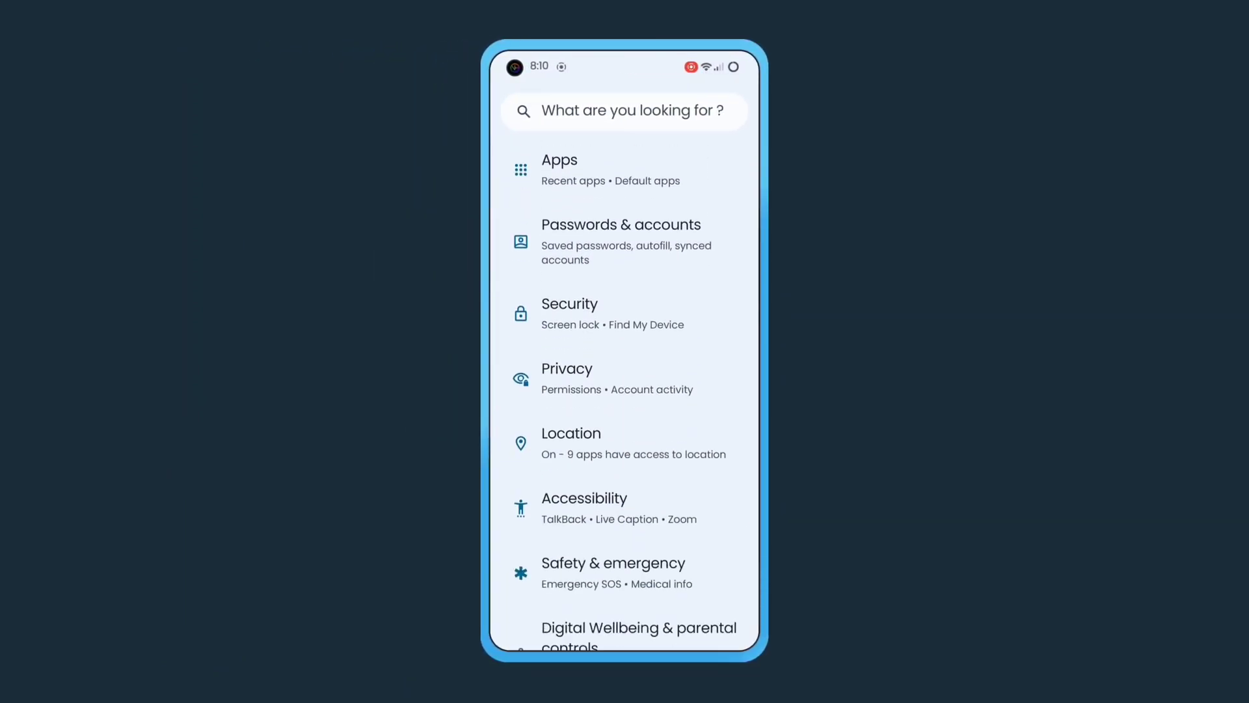
{"action": "left_click", "coordinate": [583, 497]}
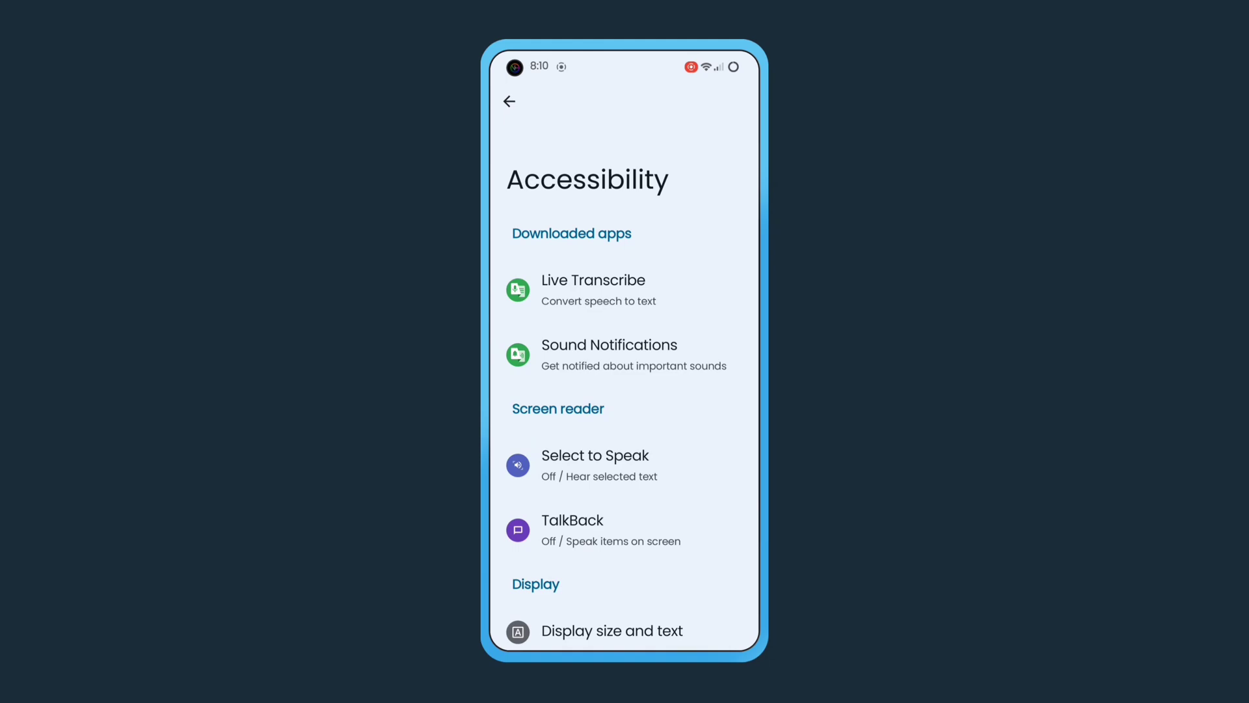
{"action": "scroll", "scroll_direction": "down", "scroll_amount": 3}
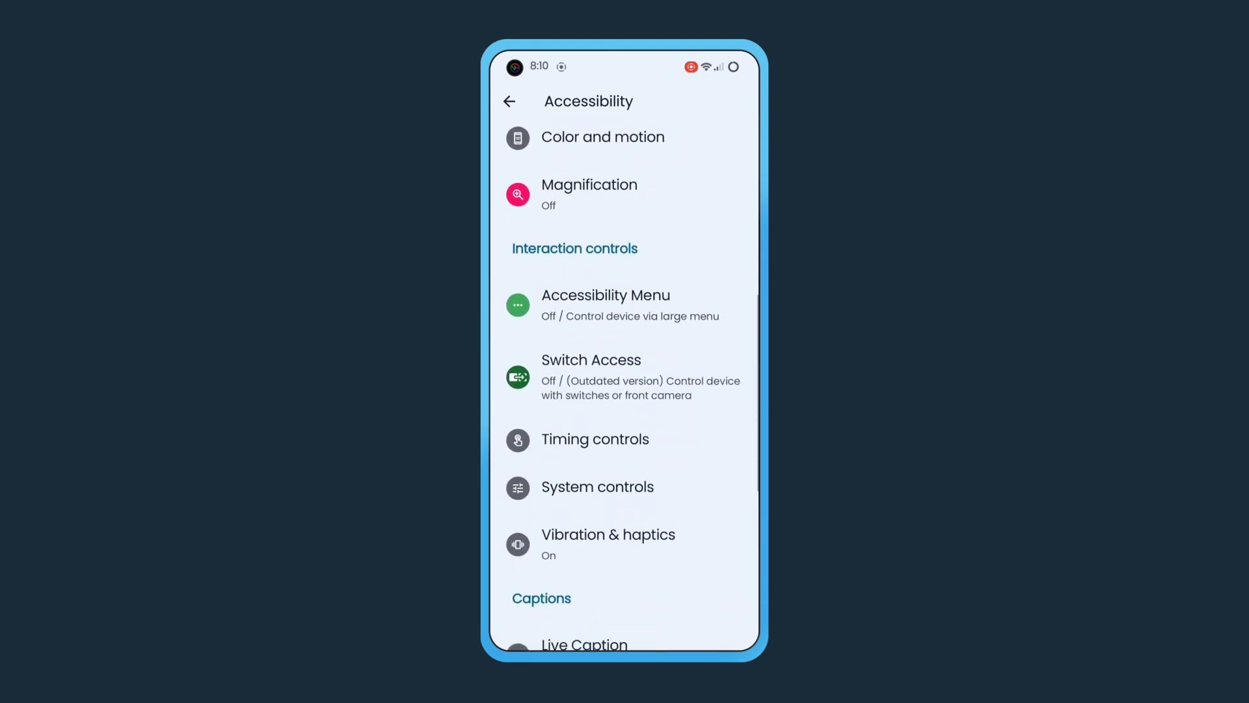
{"action": "left_click", "coordinate": [606, 305]}
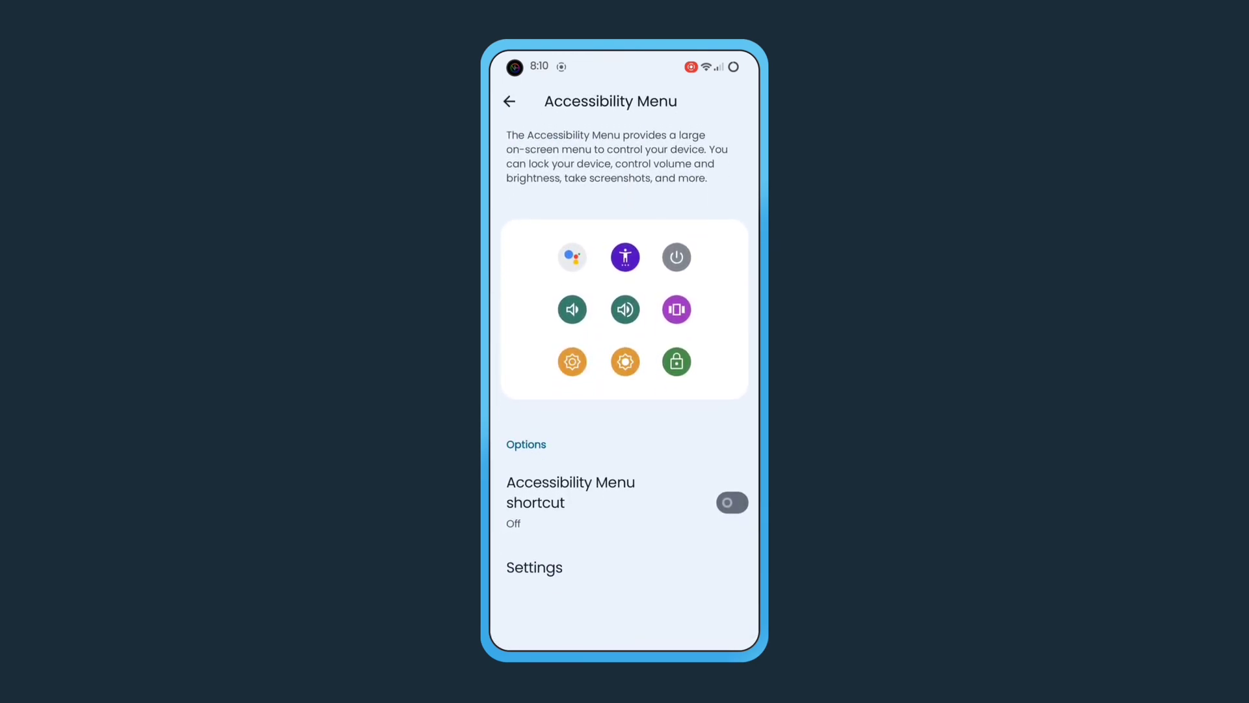
{"action": "left_click", "coordinate": [730, 503]}
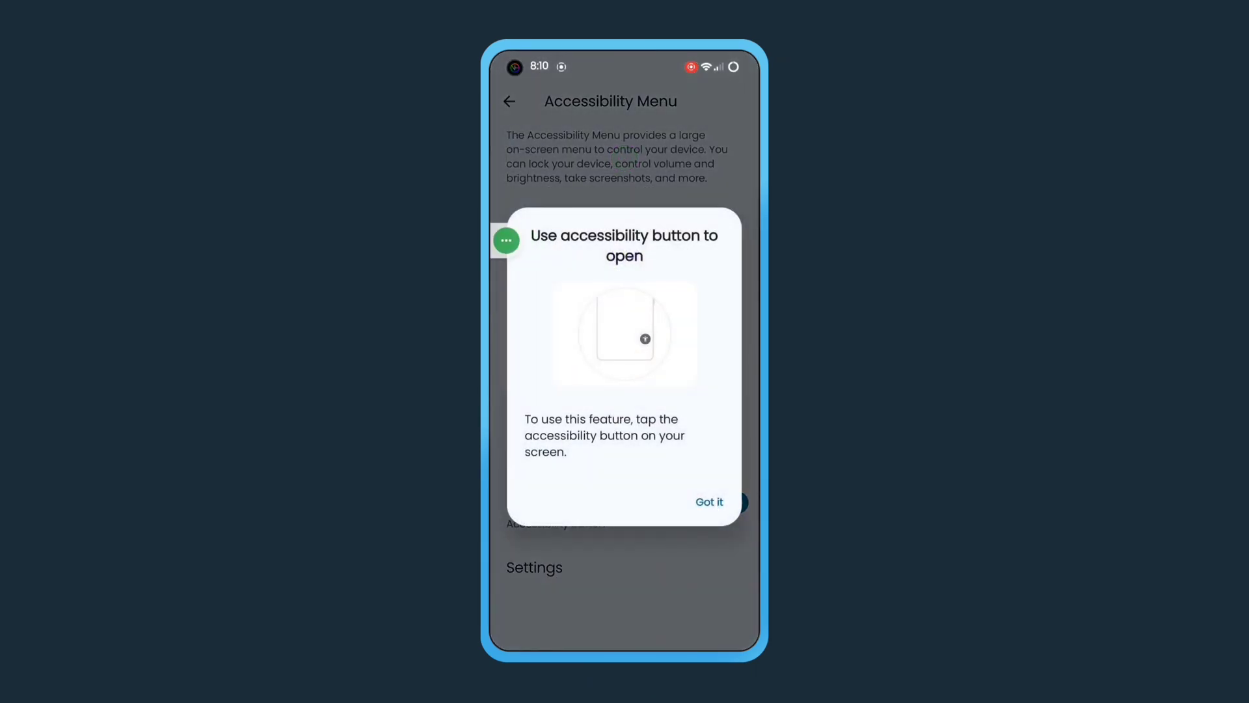
{"action": "left_click", "coordinate": [708, 501]}
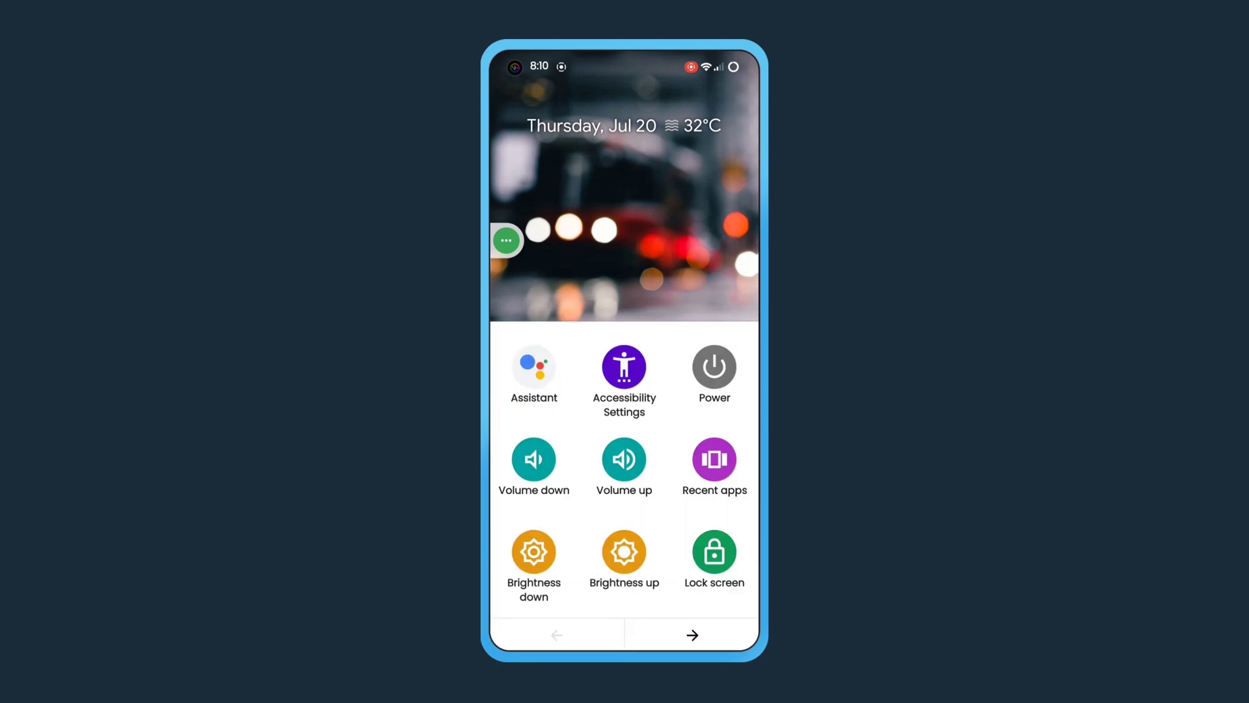
Browse the floating Accessibility Menu and lower the music volume to 0%.
{"action": "left_click", "coordinate": [690, 635]}
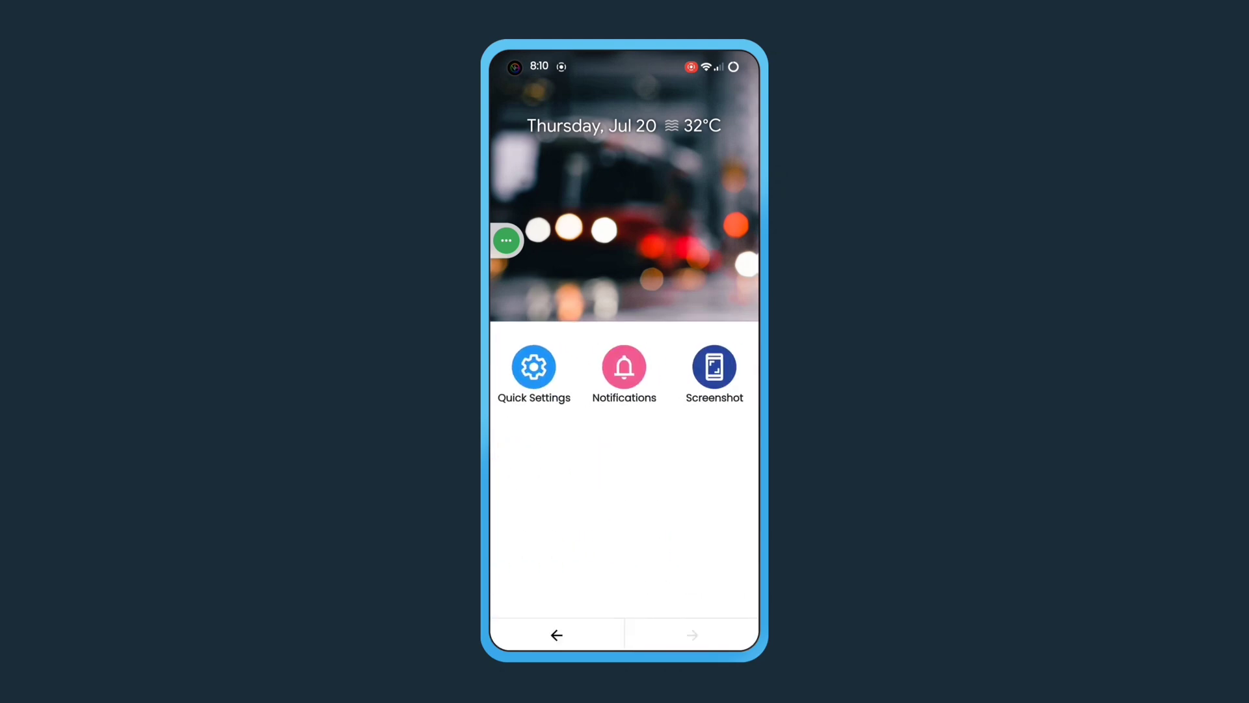
{"action": "left_click", "coordinate": [691, 635]}
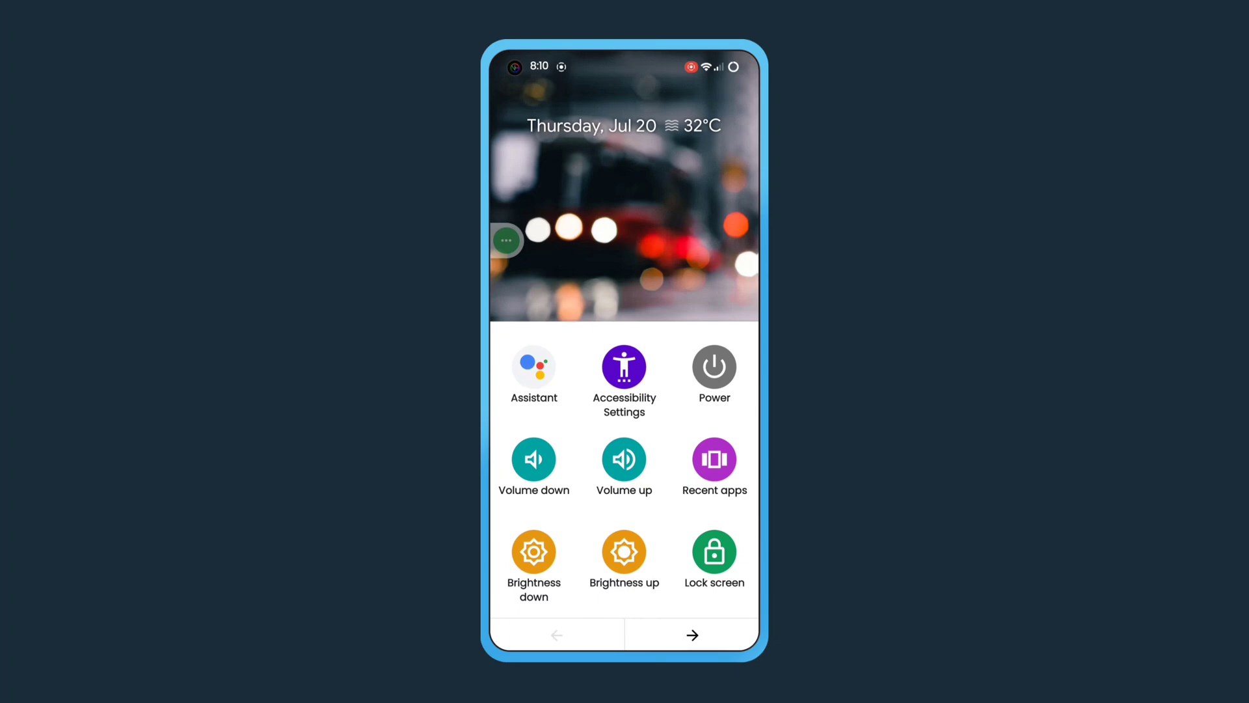
{"action": "left_click", "coordinate": [534, 459]}
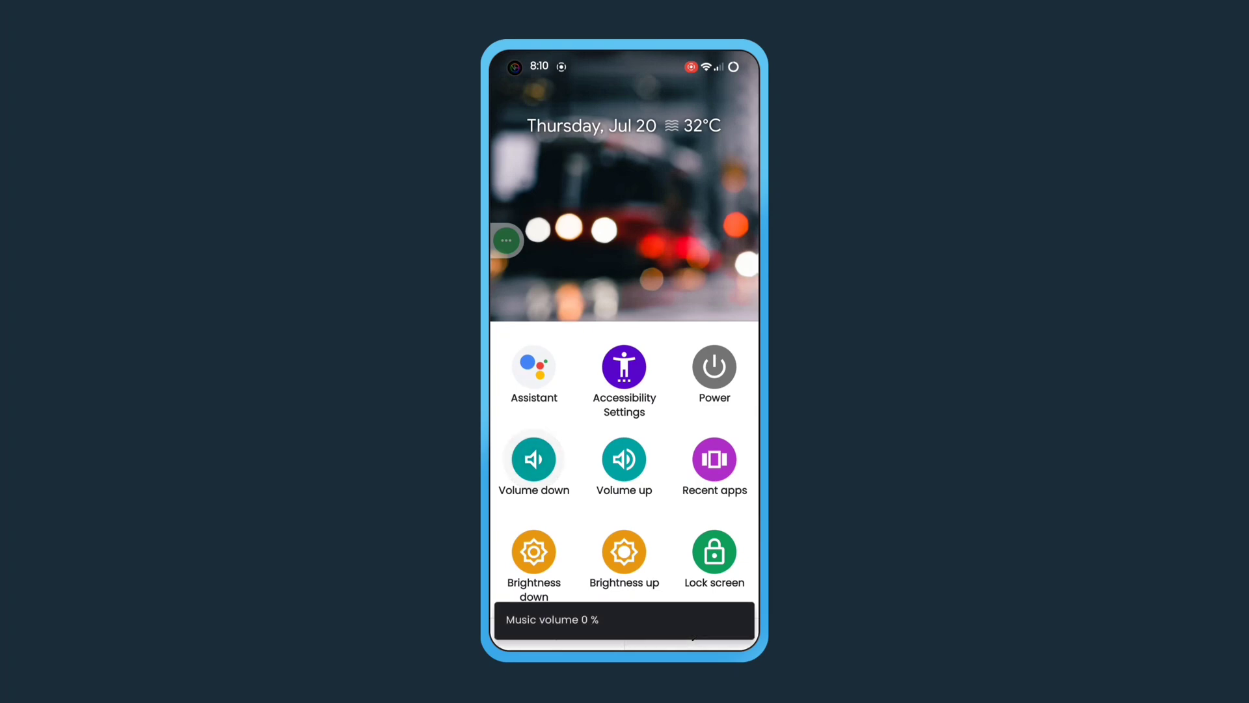
{"action": "left_click", "coordinate": [624, 459]}
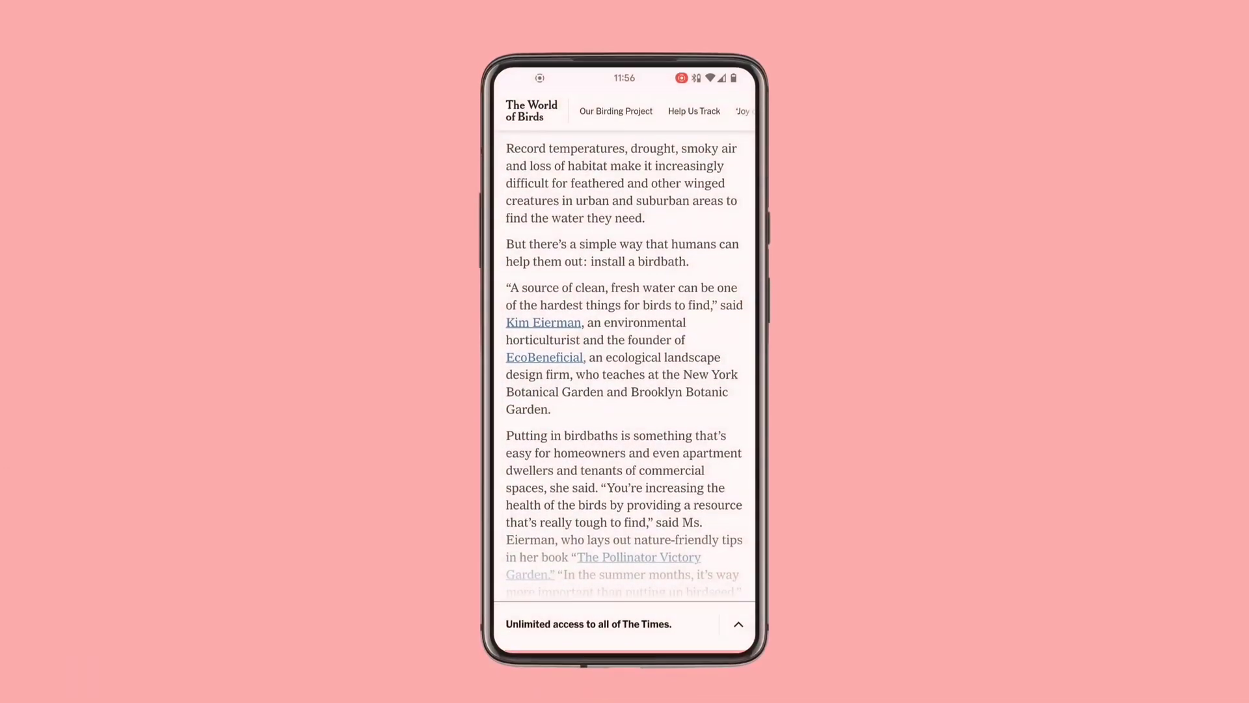
Pull down the notification shade and expand the full quick settings panel.
{"action": "scroll", "scroll_direction": "down", "scroll_amount": 3}
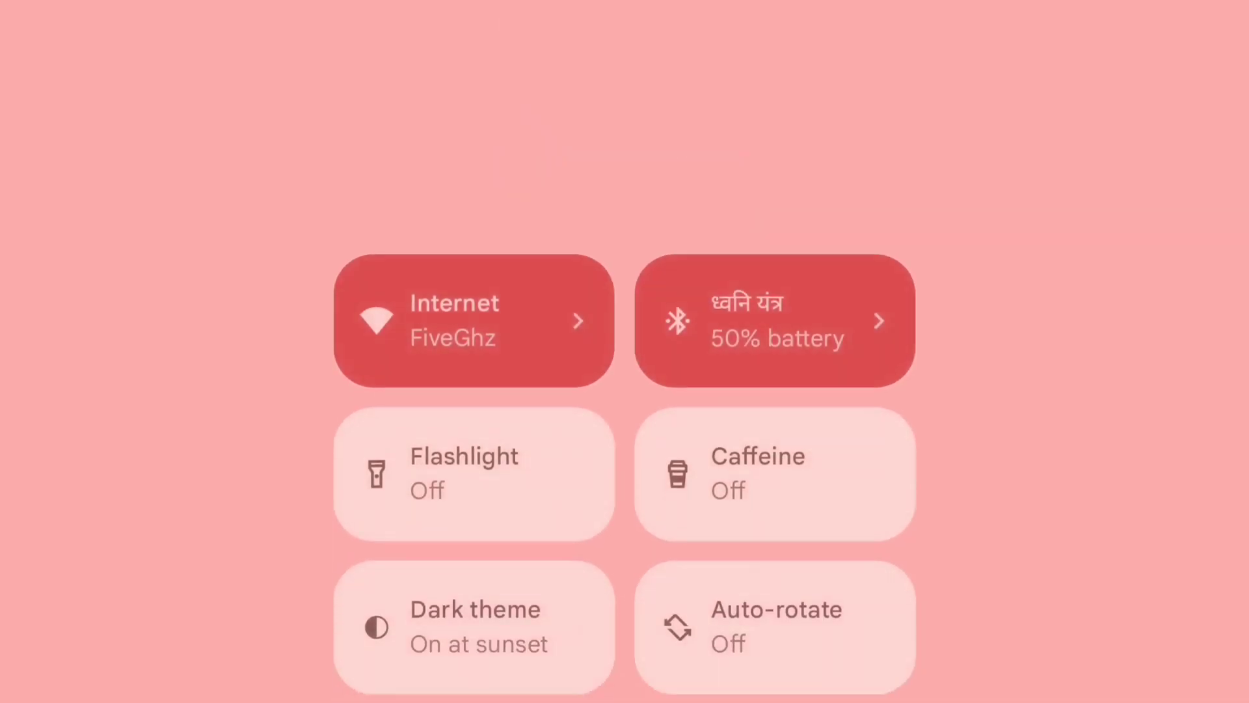
{"action": "left_click", "coordinate": [773, 474]}
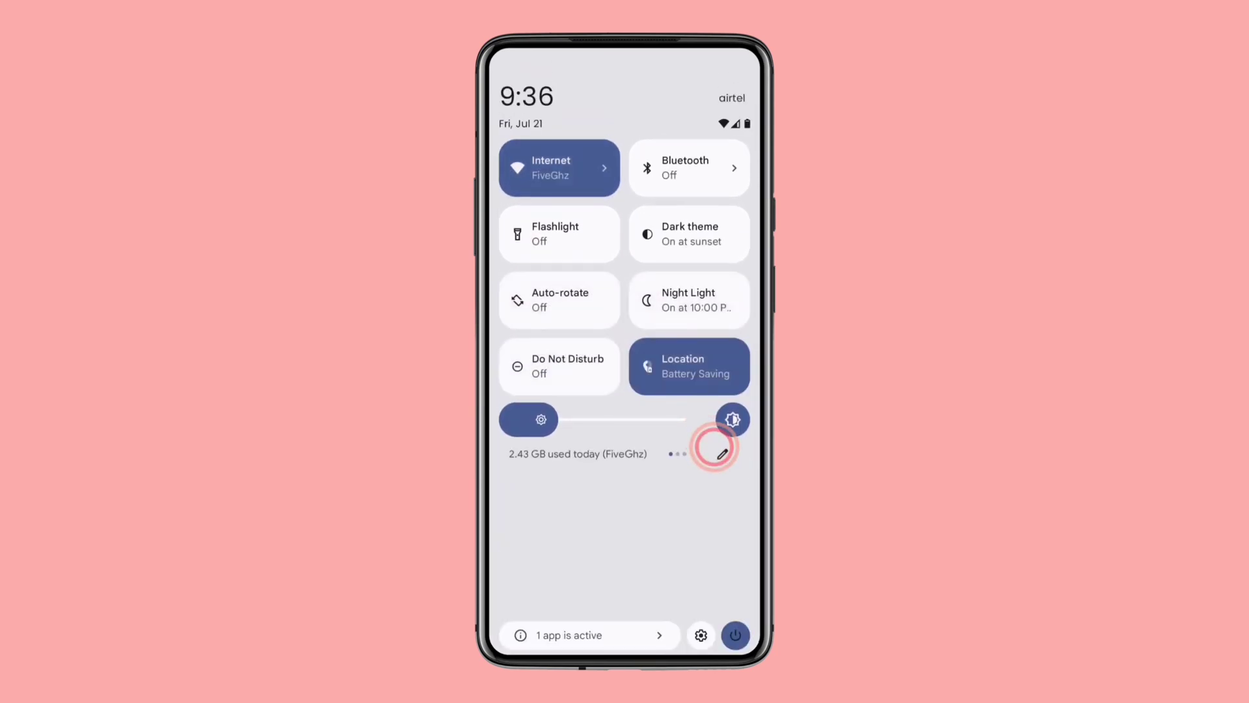
Edit quick settings to place the Caffeine tile beside Flashlight, then switch Caffeine on.
{"action": "left_click", "coordinate": [721, 452]}
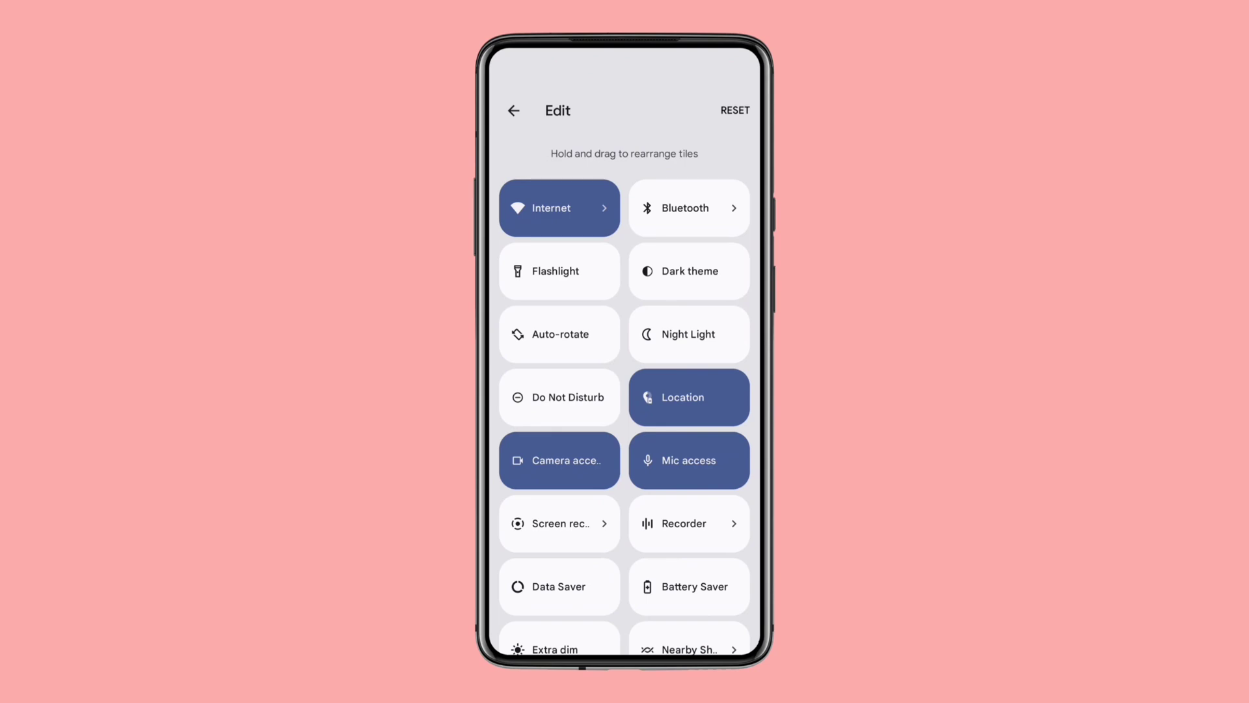
{"action": "scroll", "scroll_direction": "down", "scroll_amount": 3}
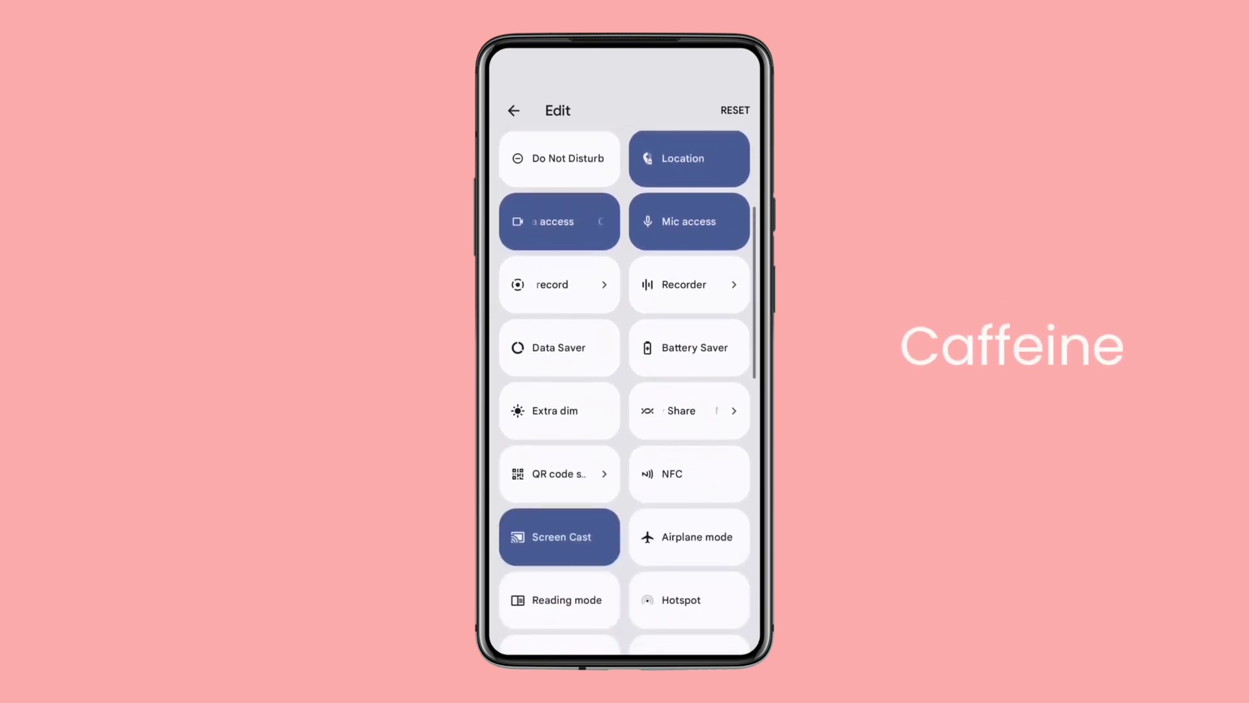
{"action": "scroll", "scroll_direction": "down", "scroll_amount": 3}
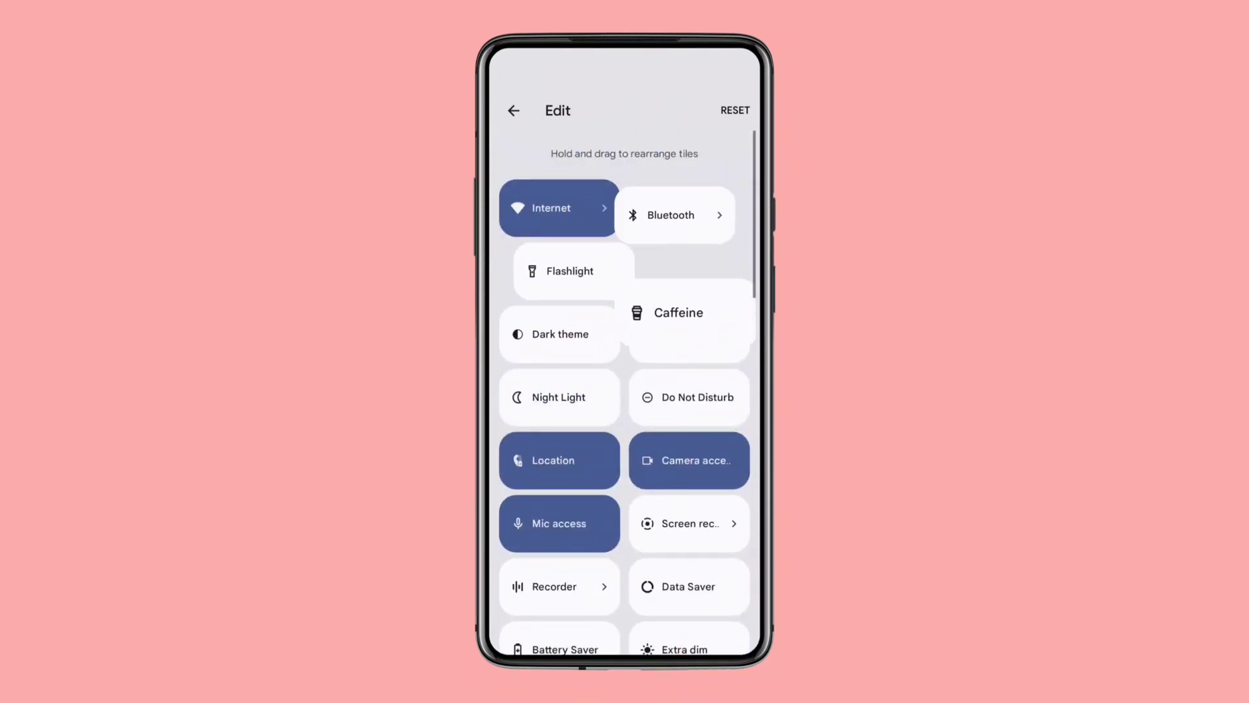
{"action": "left_click", "coordinate": [513, 110]}
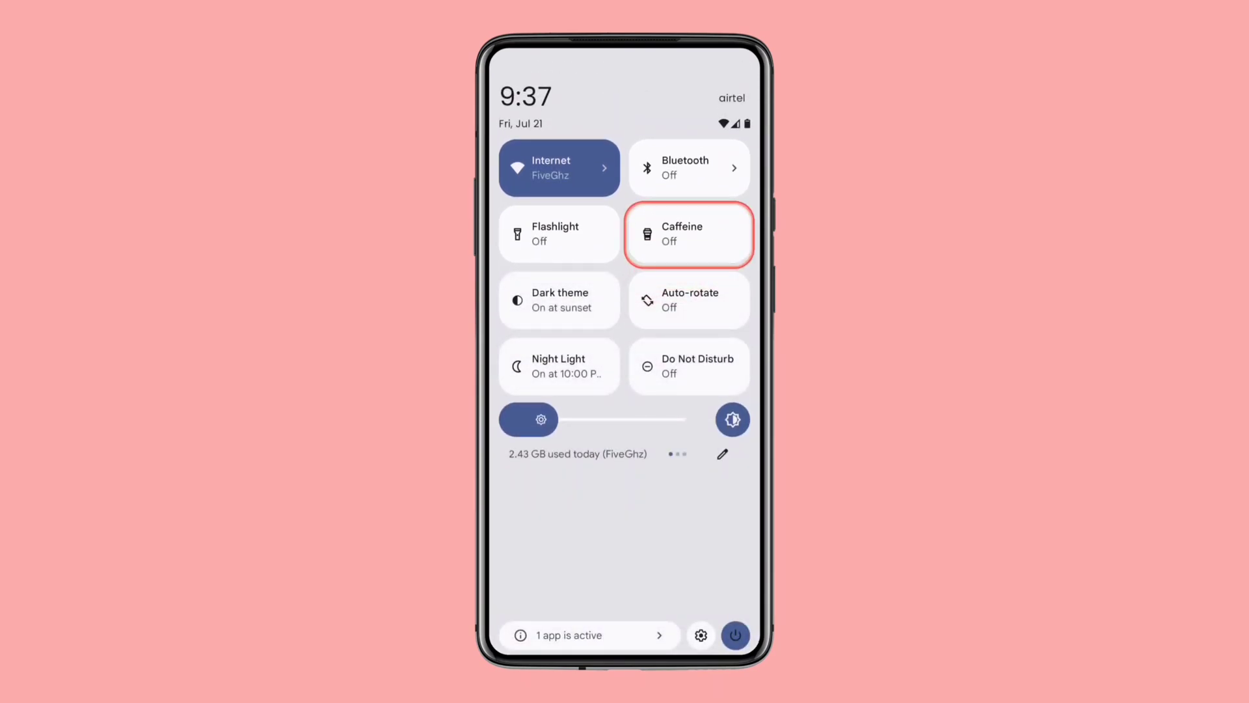
{"action": "left_click", "coordinate": [688, 235]}
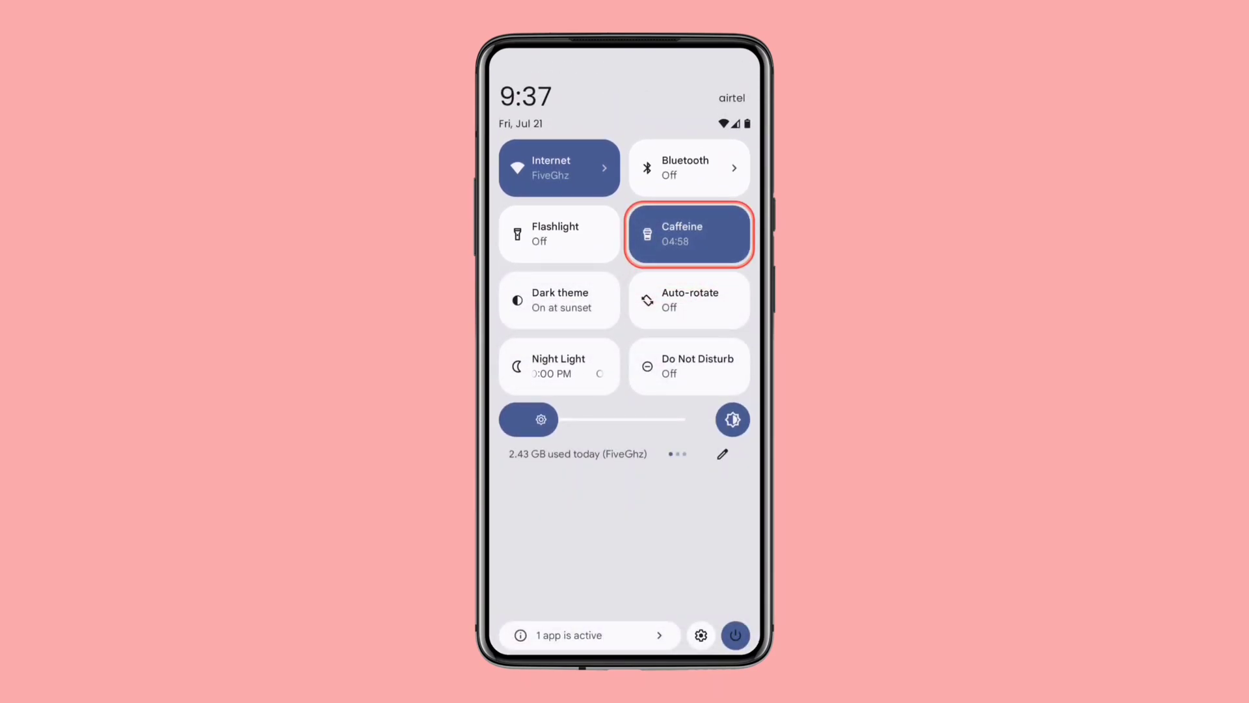